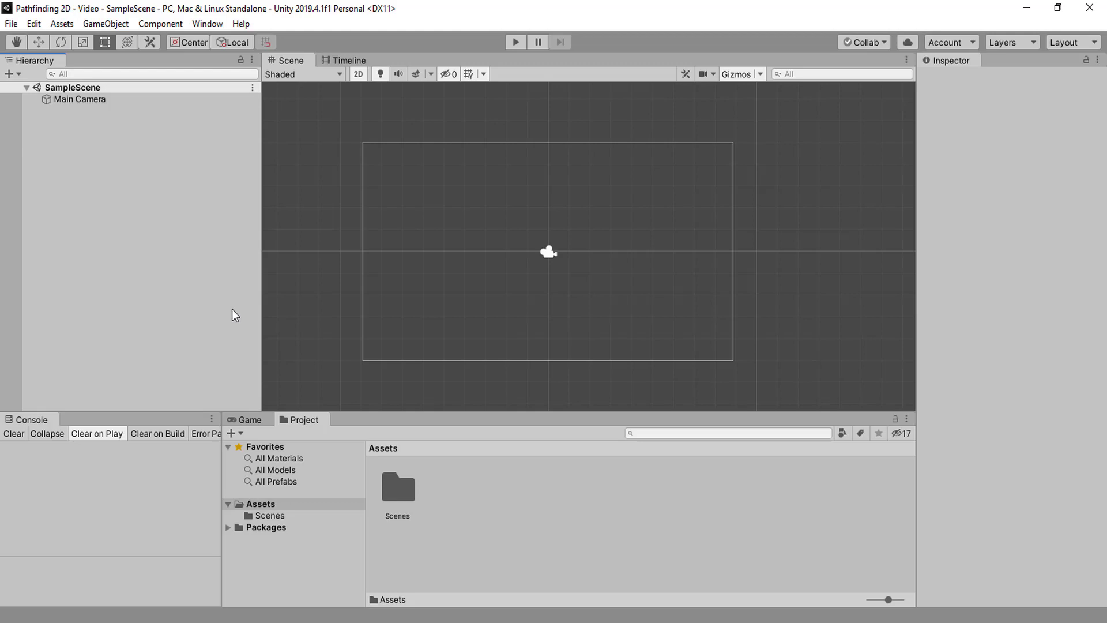
Add Scripts, Sprites and Tilemap asset folders, with Palettes and Tiles inside Tilemap
left_click(450, 487)
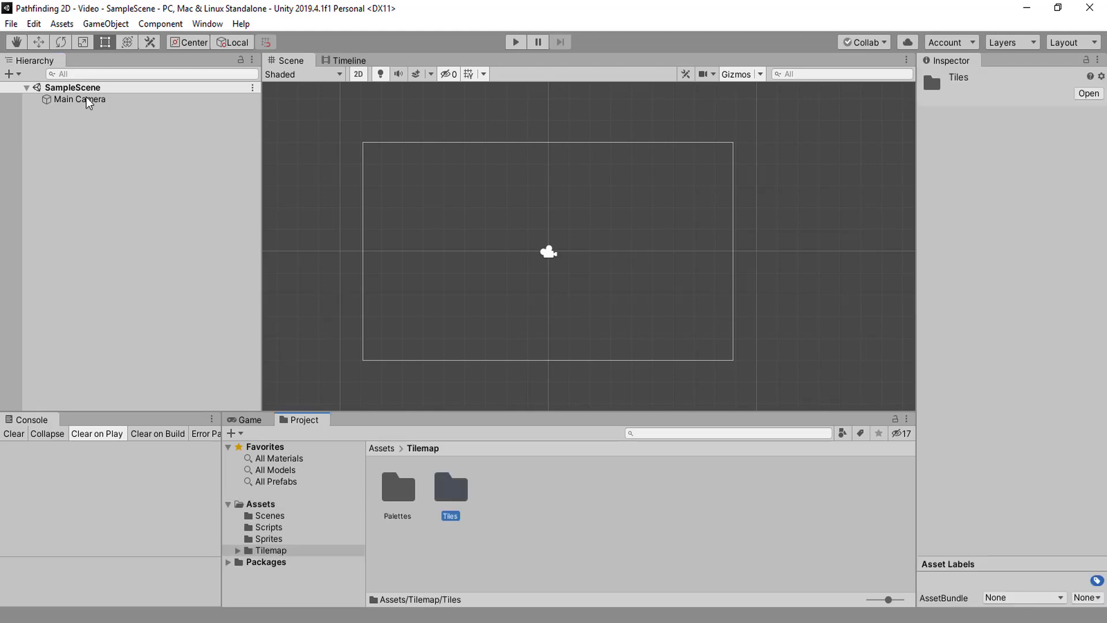
Add a rectangular 2D Tilemap from the Hierarchy menu and select its Grid parent
right_click(85, 103)
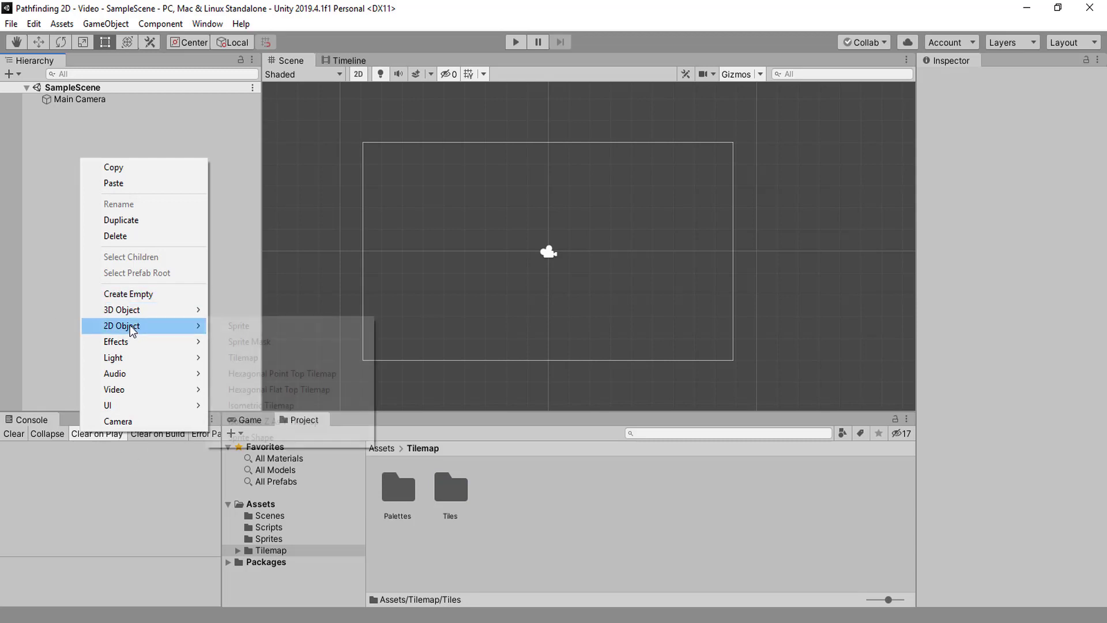
left_click(242, 357)
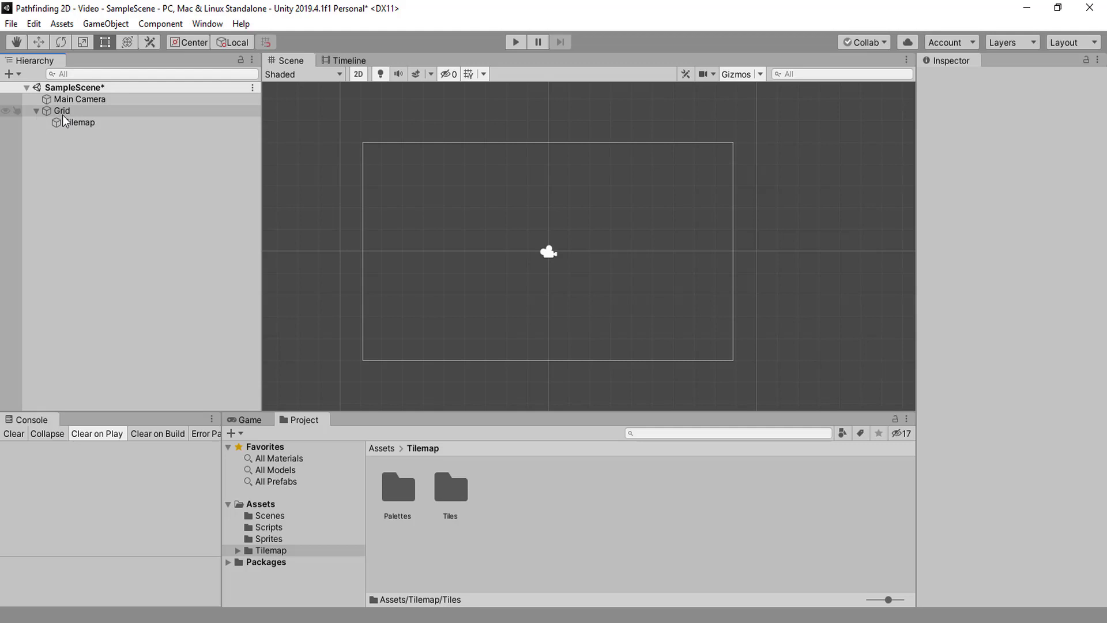
left_click(63, 111)
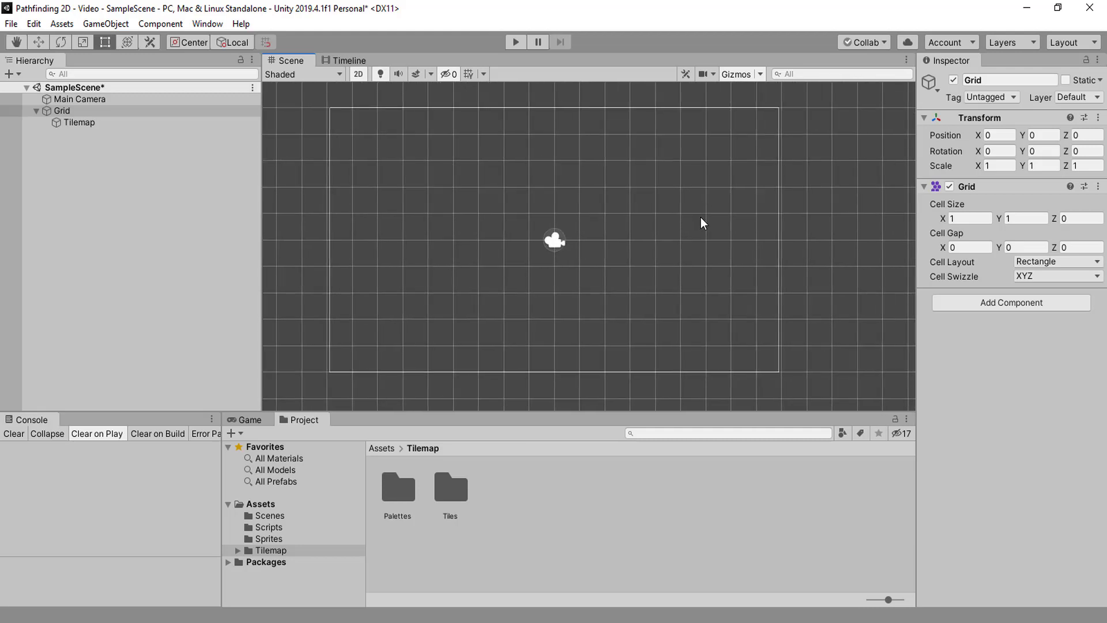
mouse_move(736, 214)
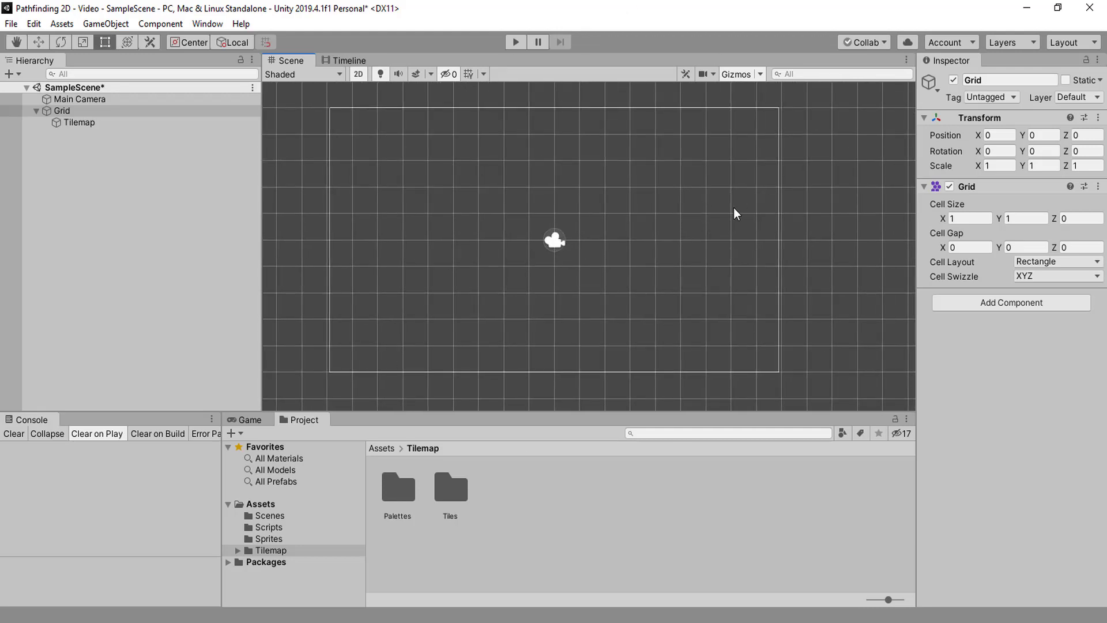
mouse_move(550, 351)
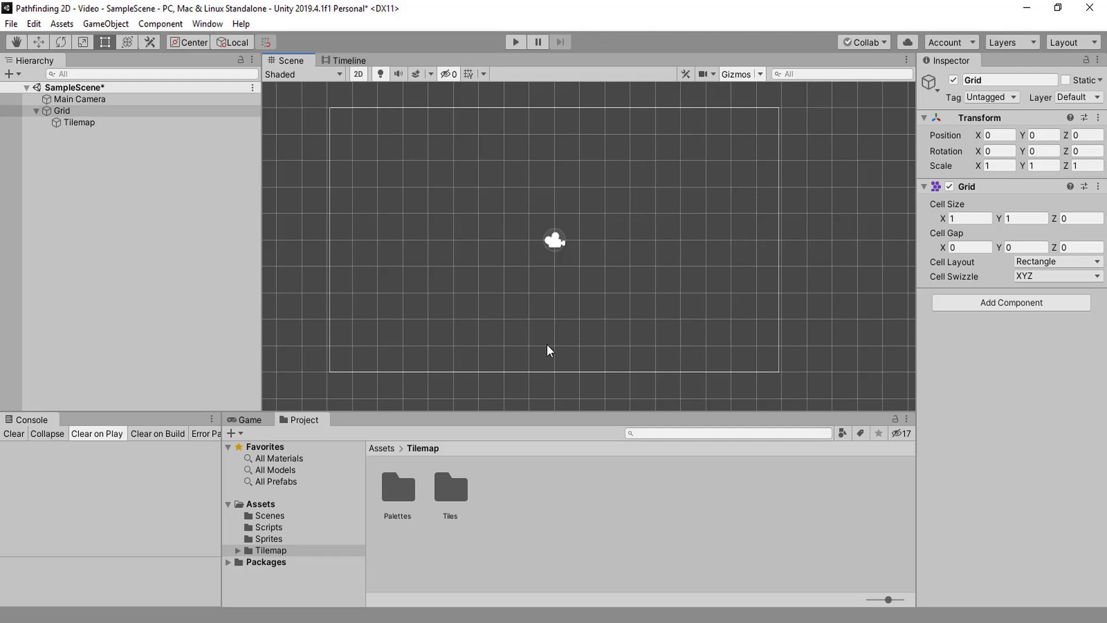
mouse_move(629, 196)
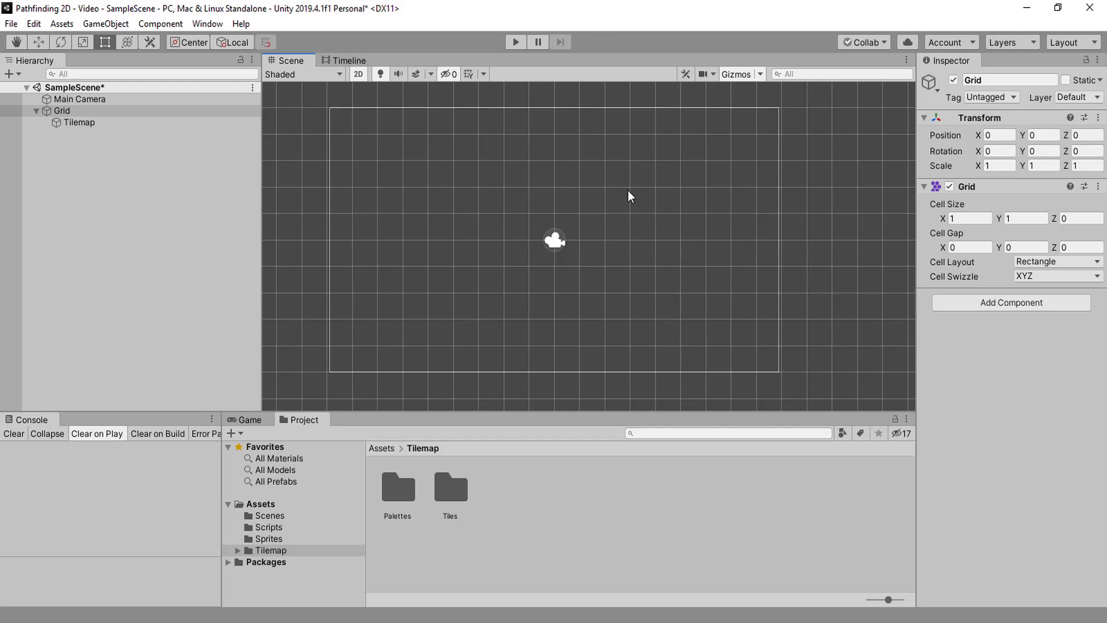
mouse_move(683, 216)
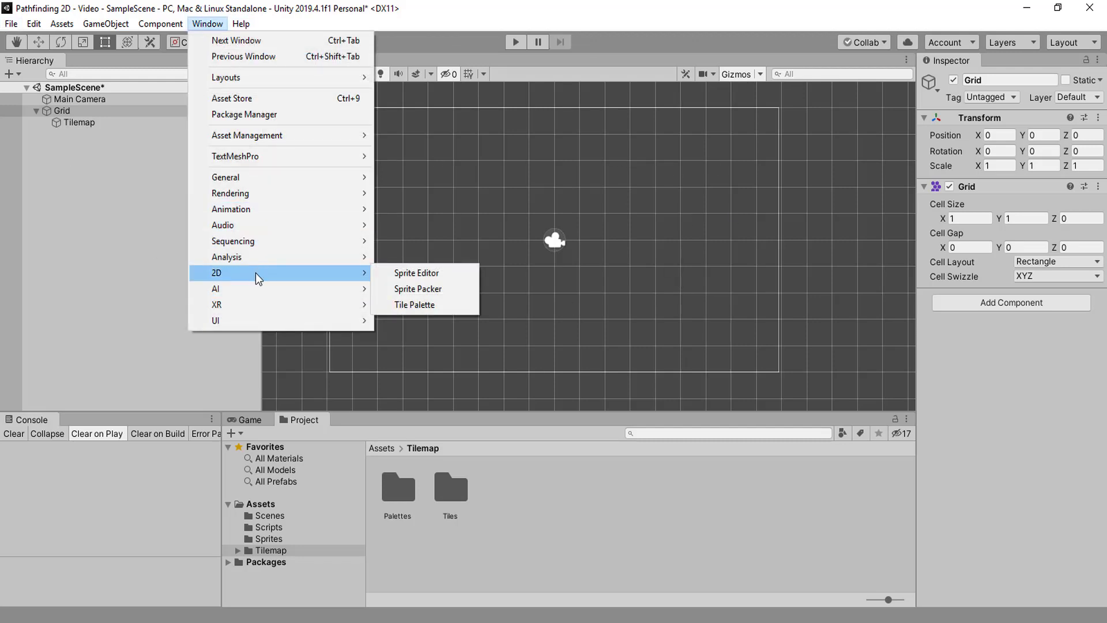
Open Window > 2D > Tile Palette and dock it beside the Console tab
left_click(414, 304)
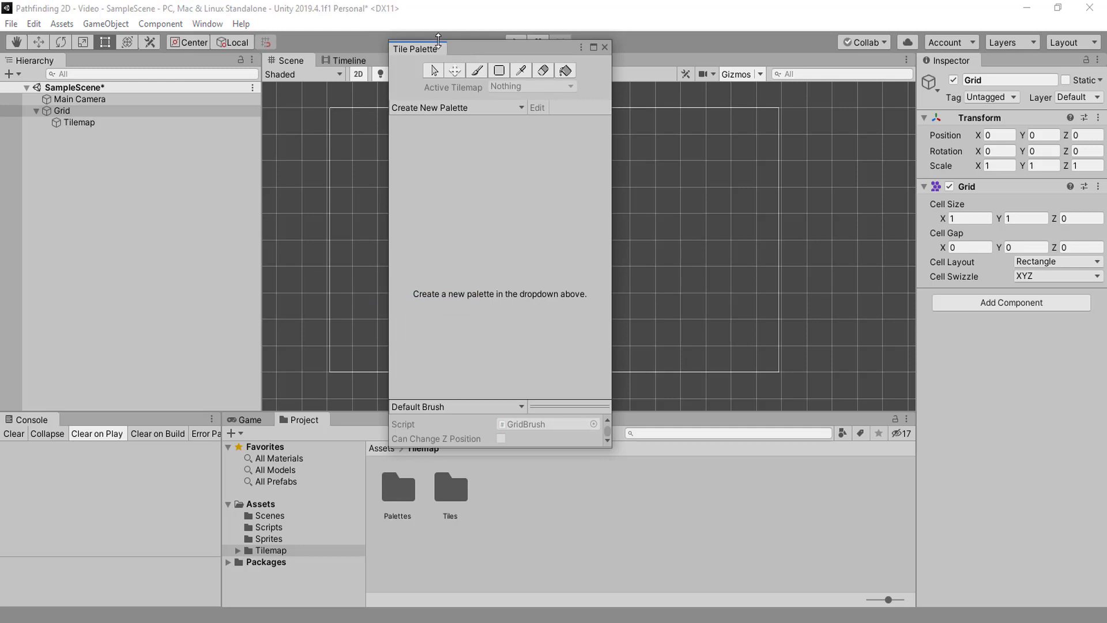
left_click_drag(415, 48, 83, 418)
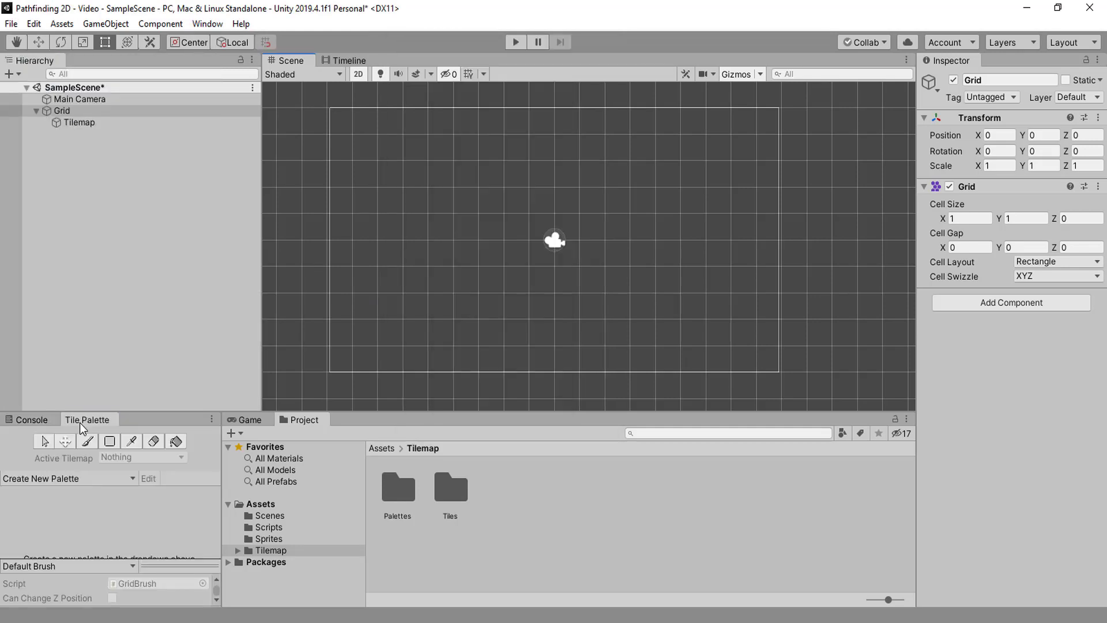
mouse_move(146, 410)
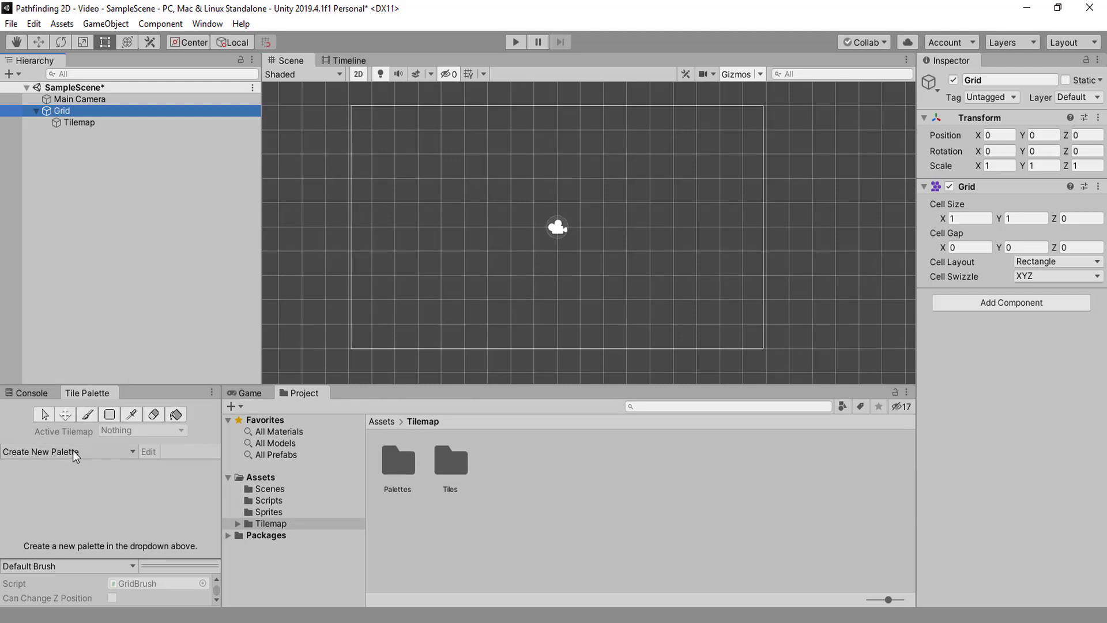
Create a new palette, Palette1, saved into the Tilemap/Palettes folder
left_click(69, 451)
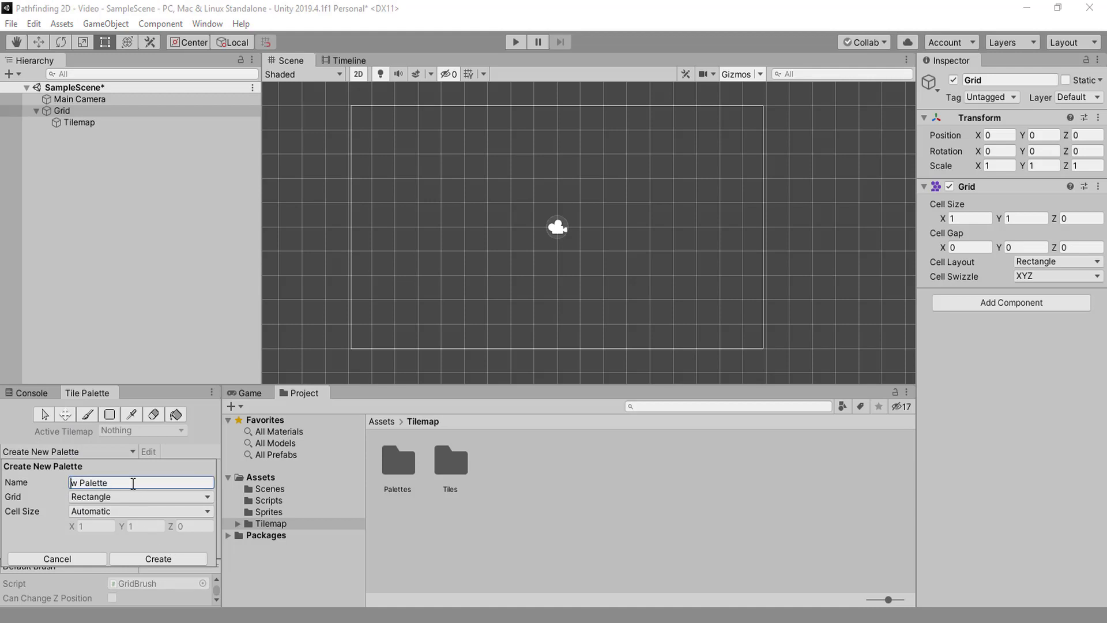
left_click(57, 559)
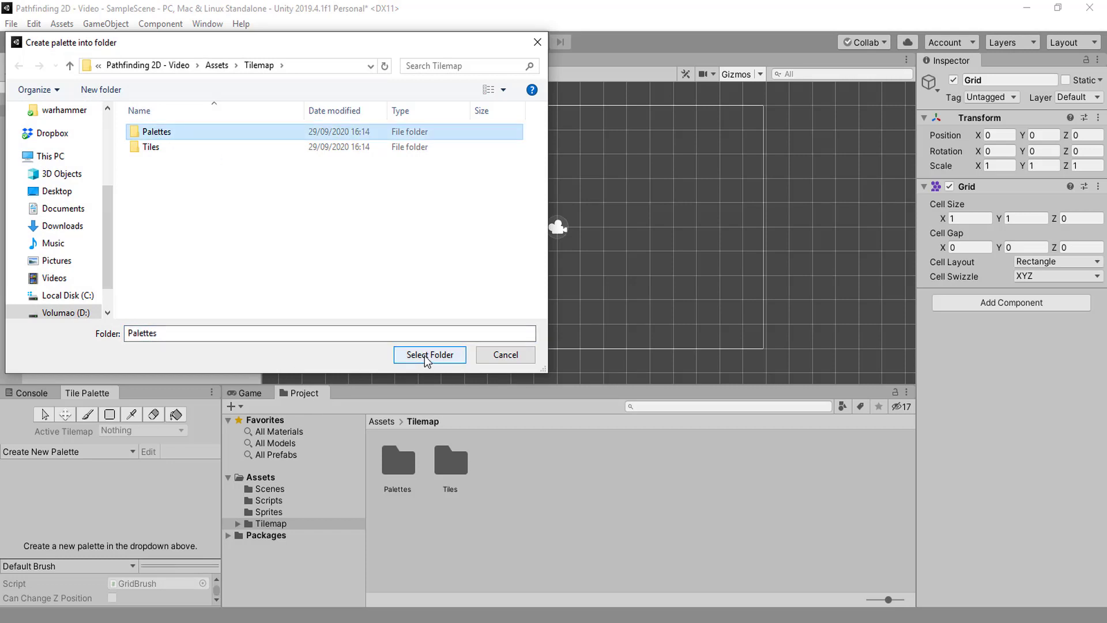
left_click(428, 355)
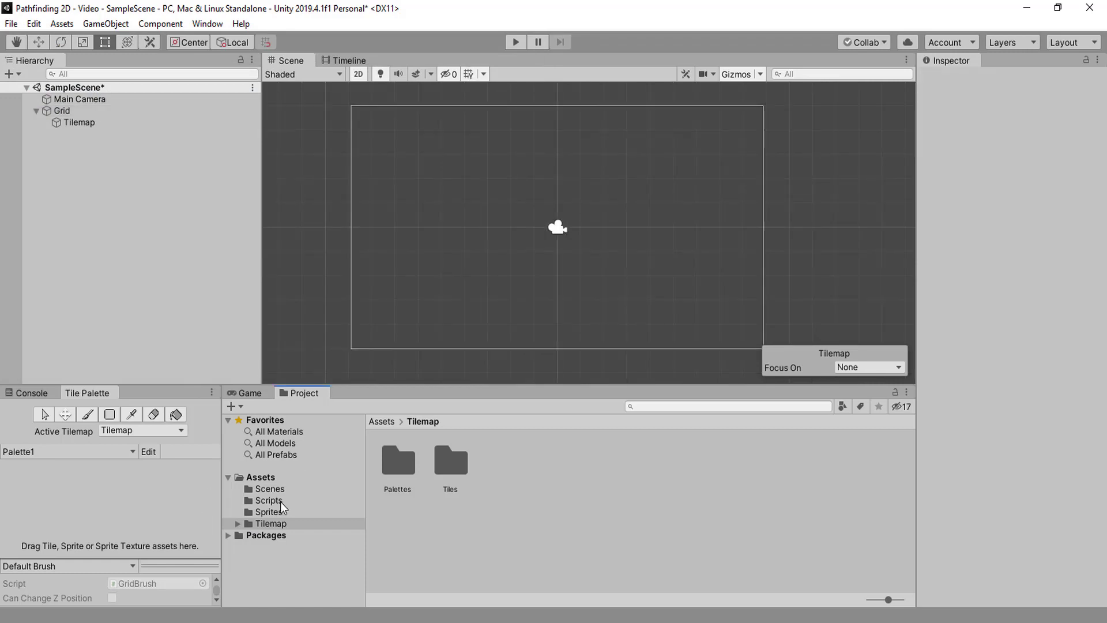
Open the Sprites folder and select the imported whiteSquare sprite to view its settings
left_click(269, 512)
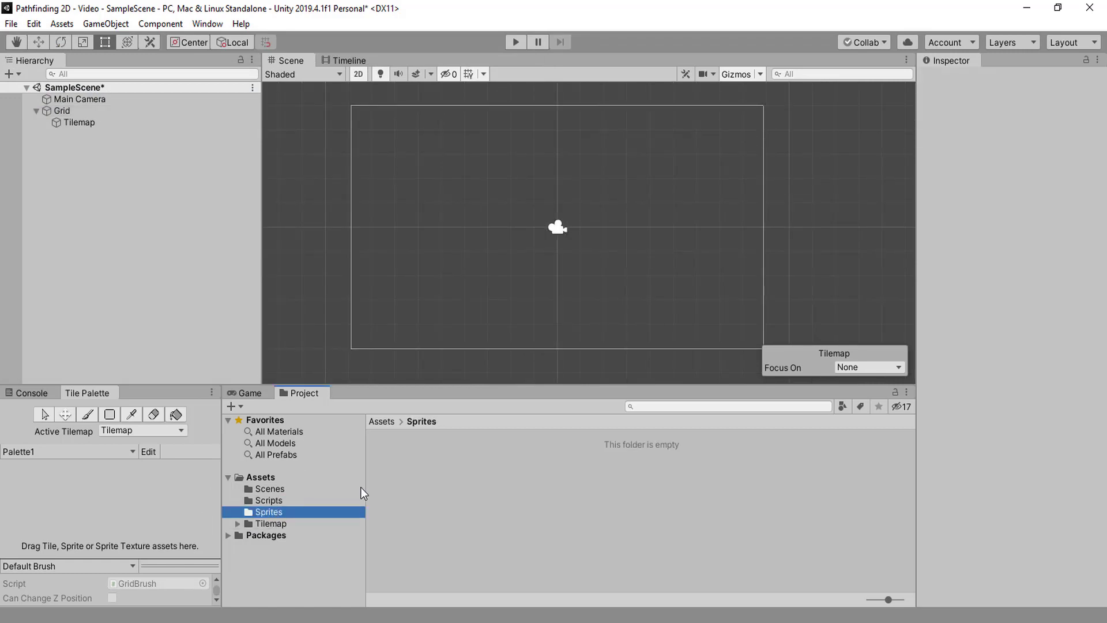
mouse_move(800, 397)
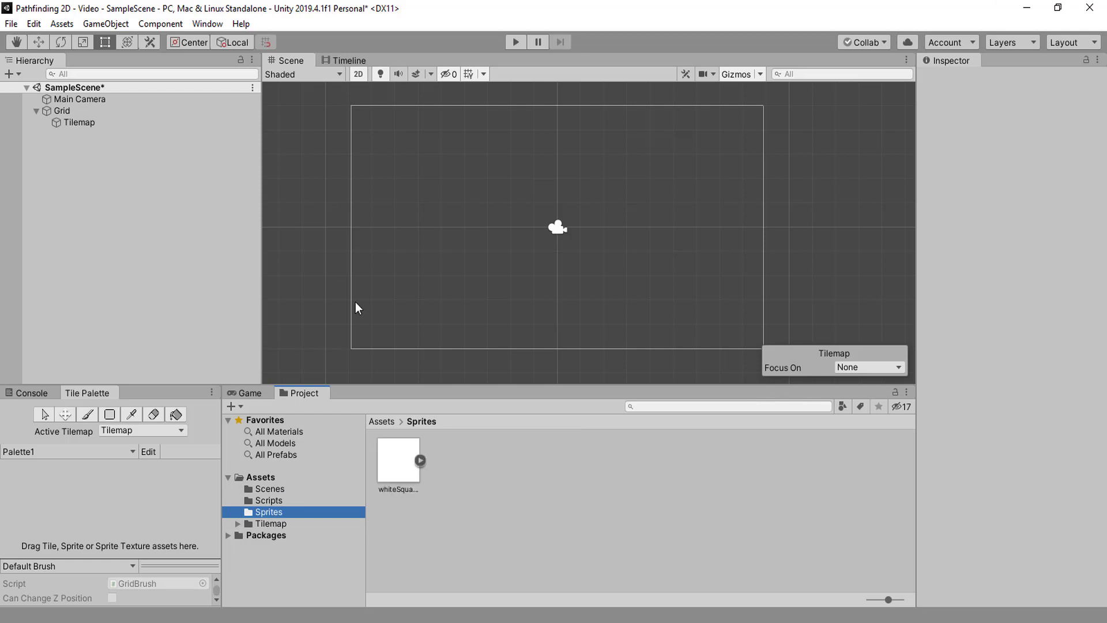
left_click(397, 458)
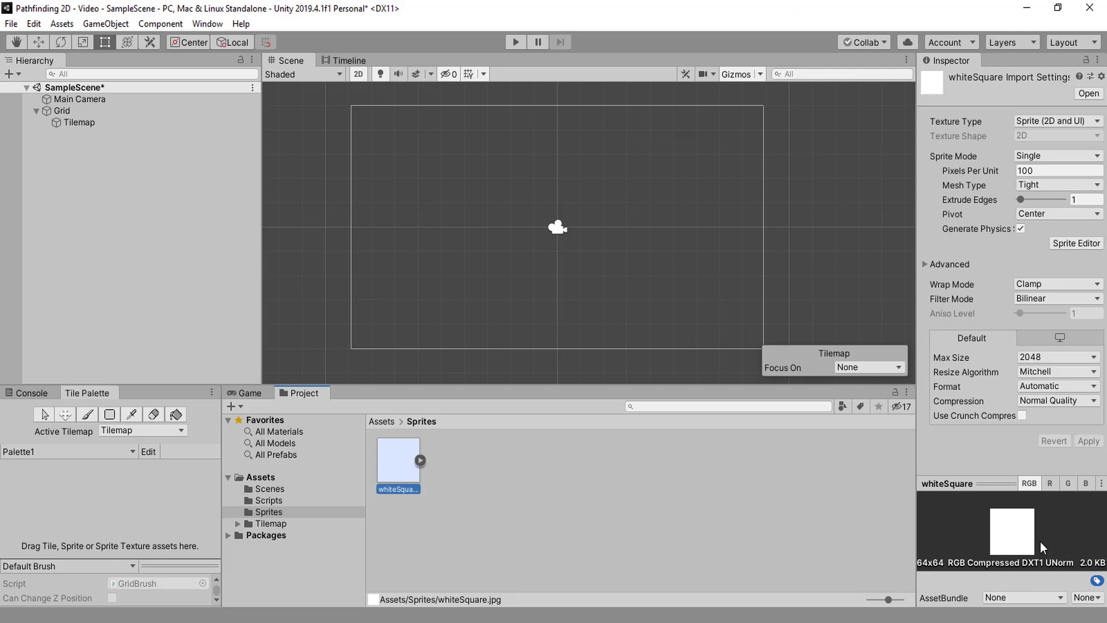
mouse_move(905, 565)
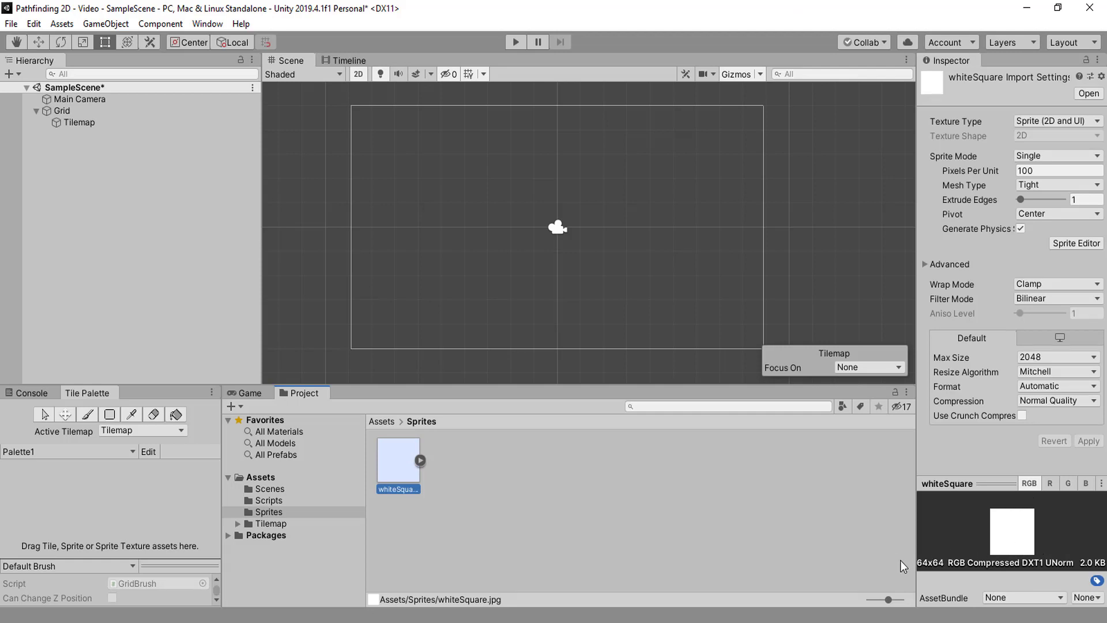
mouse_move(1046, 550)
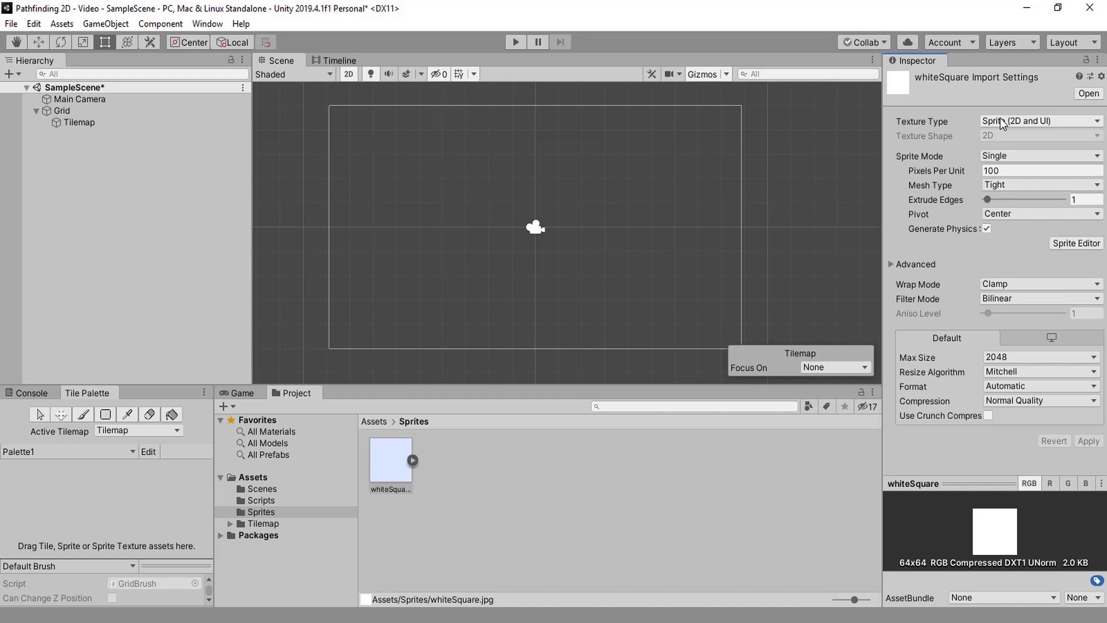
mouse_move(960, 135)
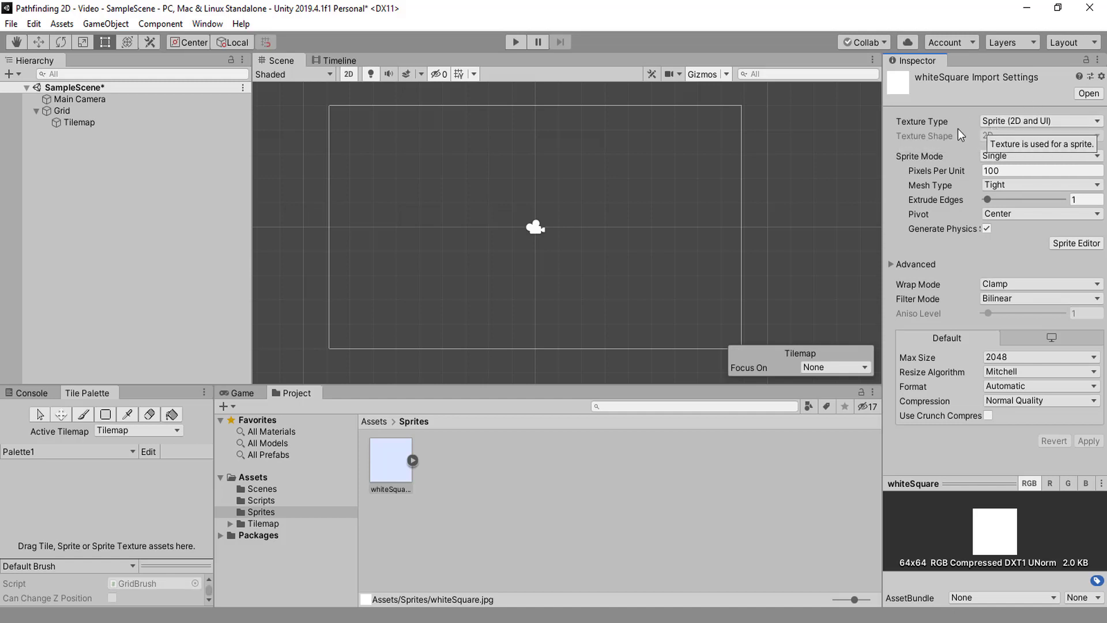
left_click(1039, 121)
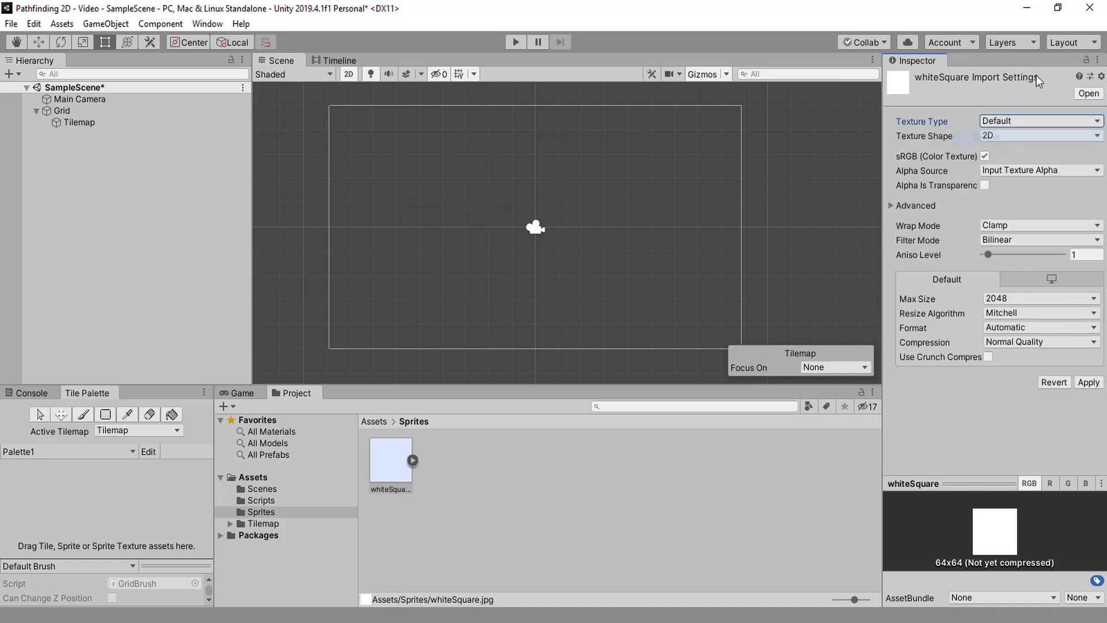
left_click(1038, 121)
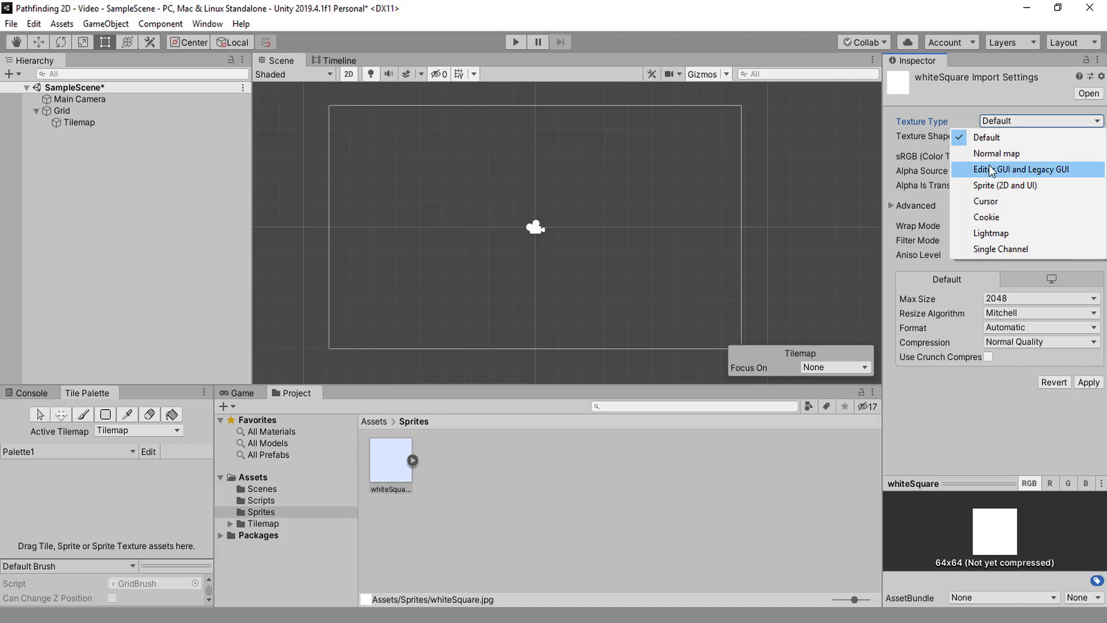
left_click(1022, 169)
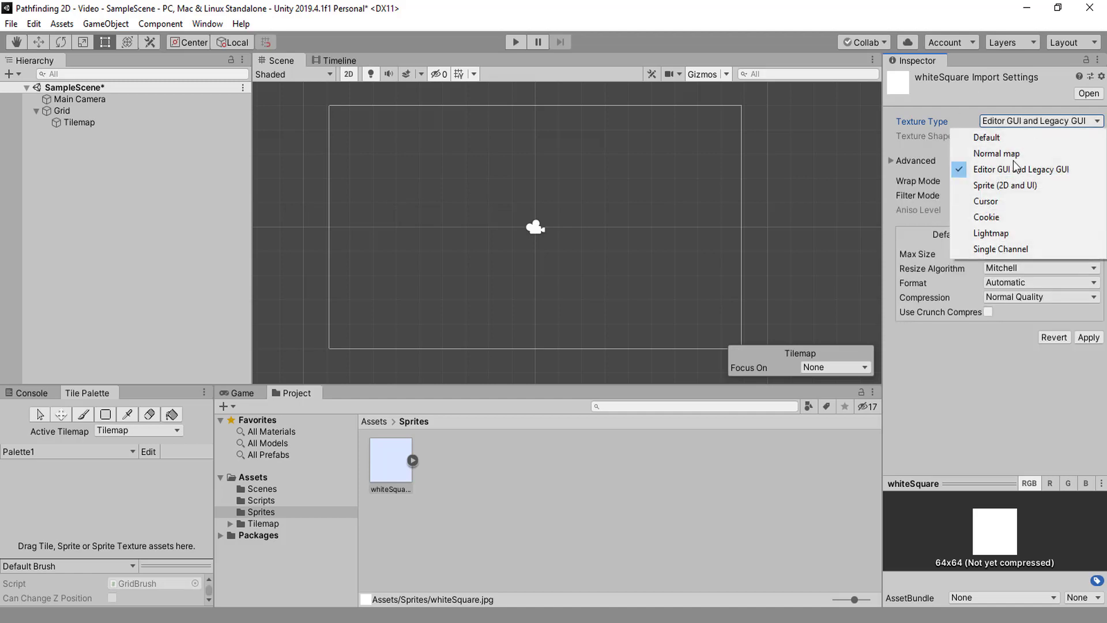
left_click(1005, 185)
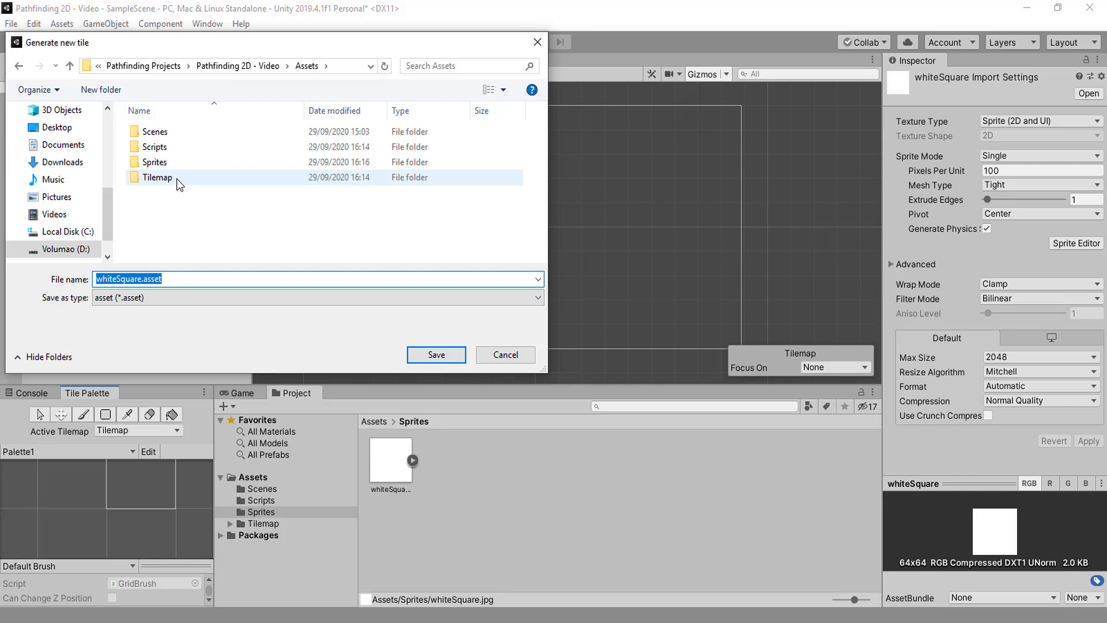
Save the whiteSquare tile asset into Tilemap/Tiles and switch to the paint brush
double_click(157, 177)
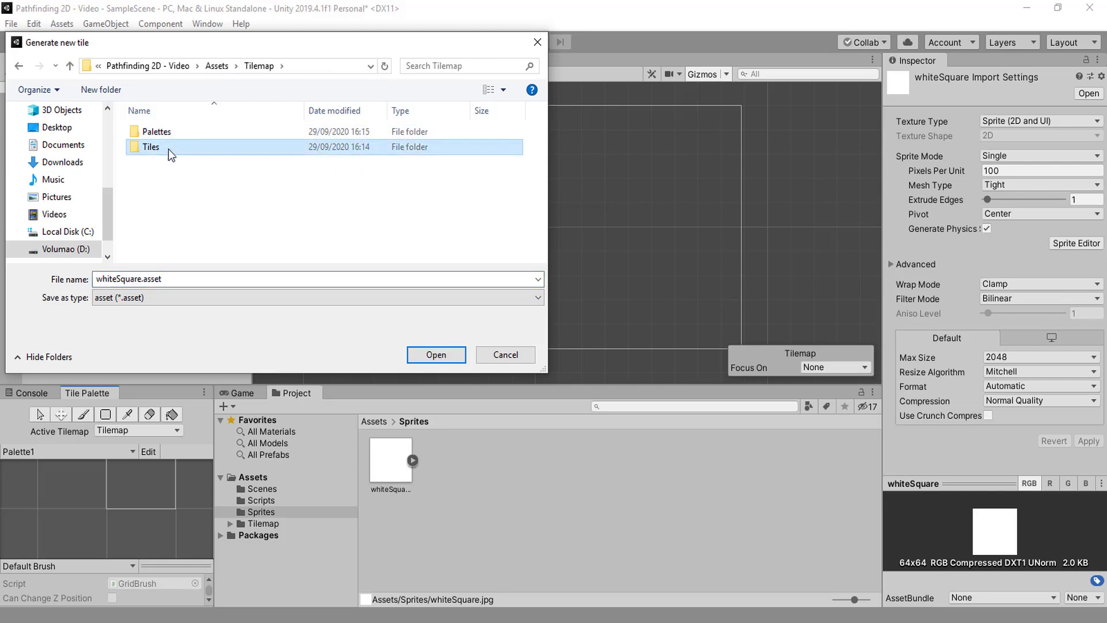
double_click(151, 147)
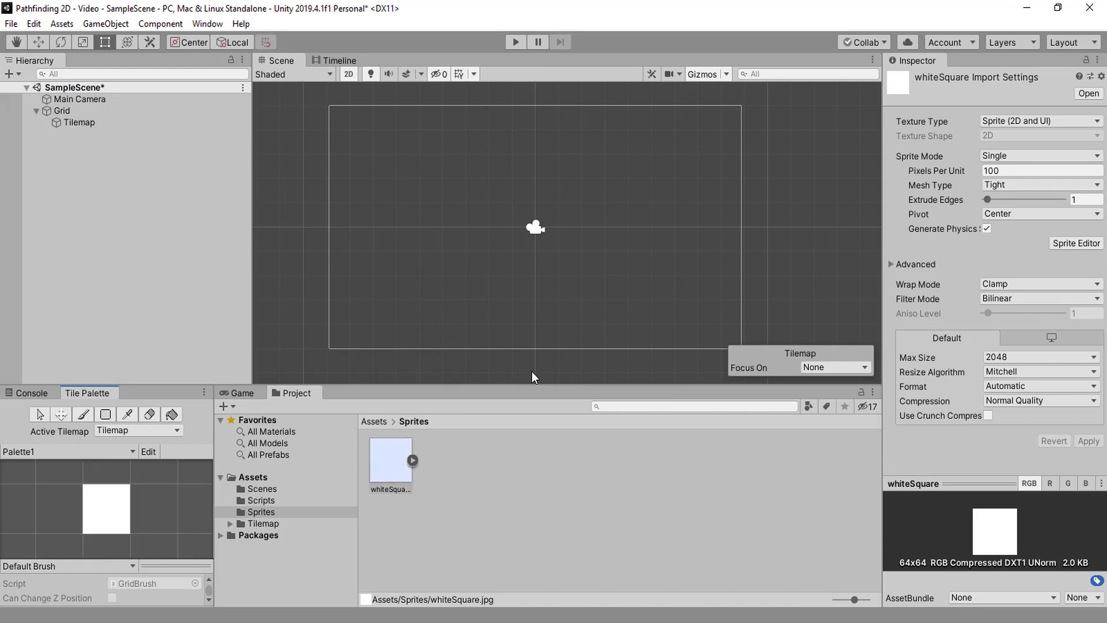
mouse_move(399, 240)
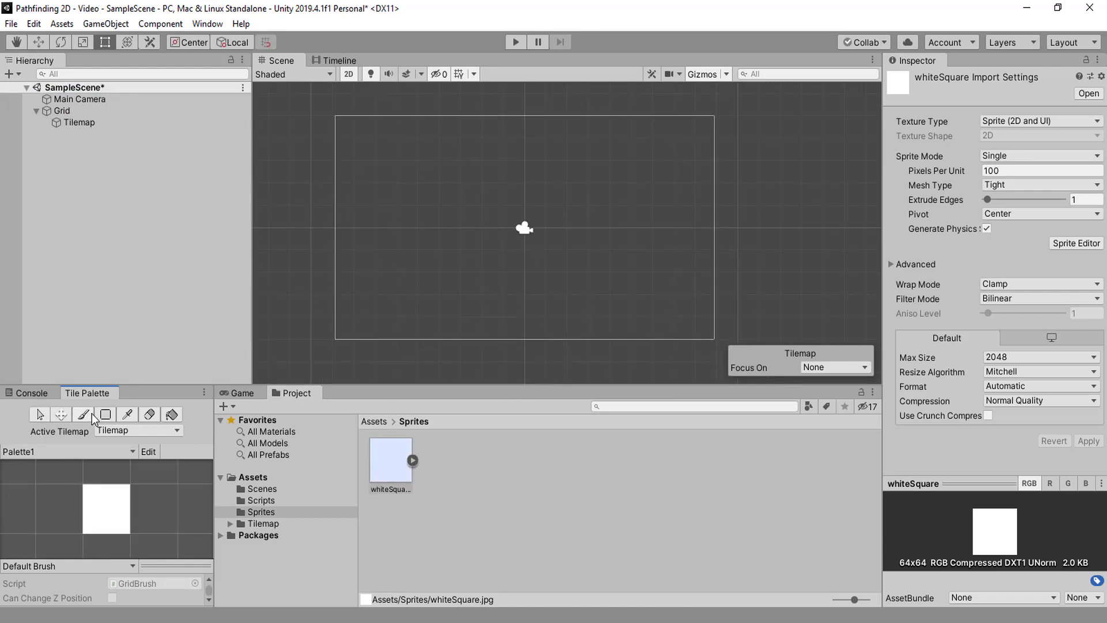
left_click(470, 239)
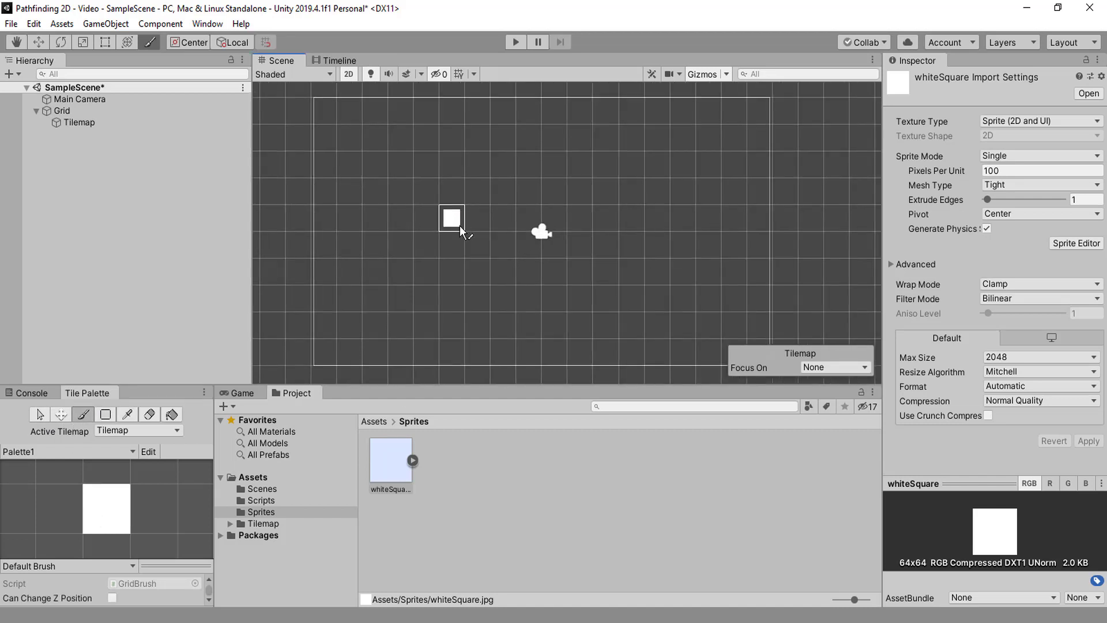
left_click(541, 219)
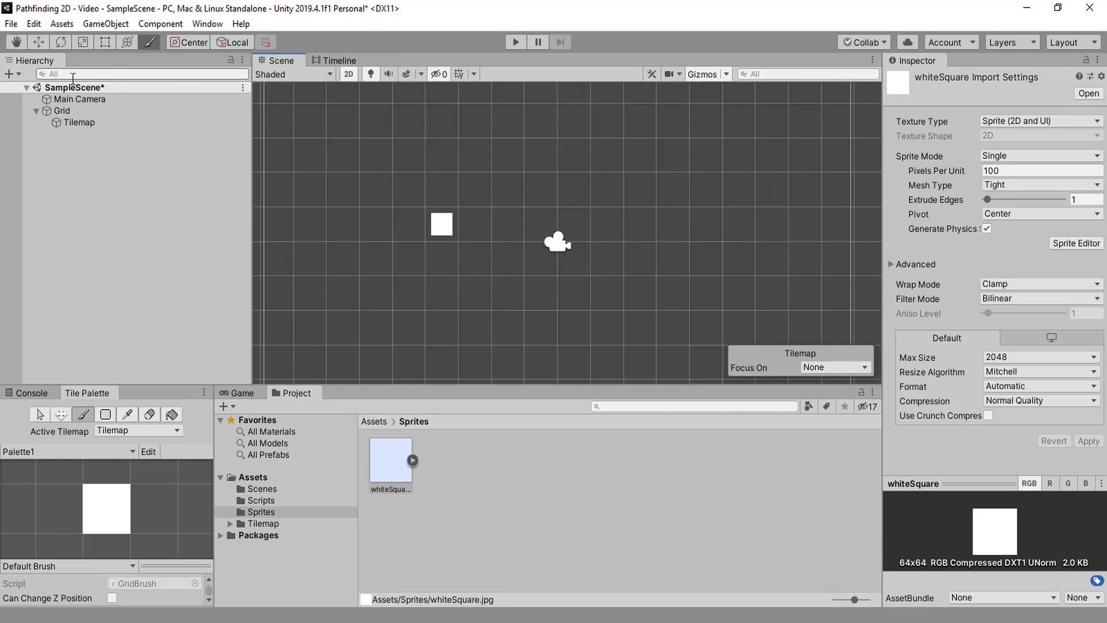
left_click(441, 224)
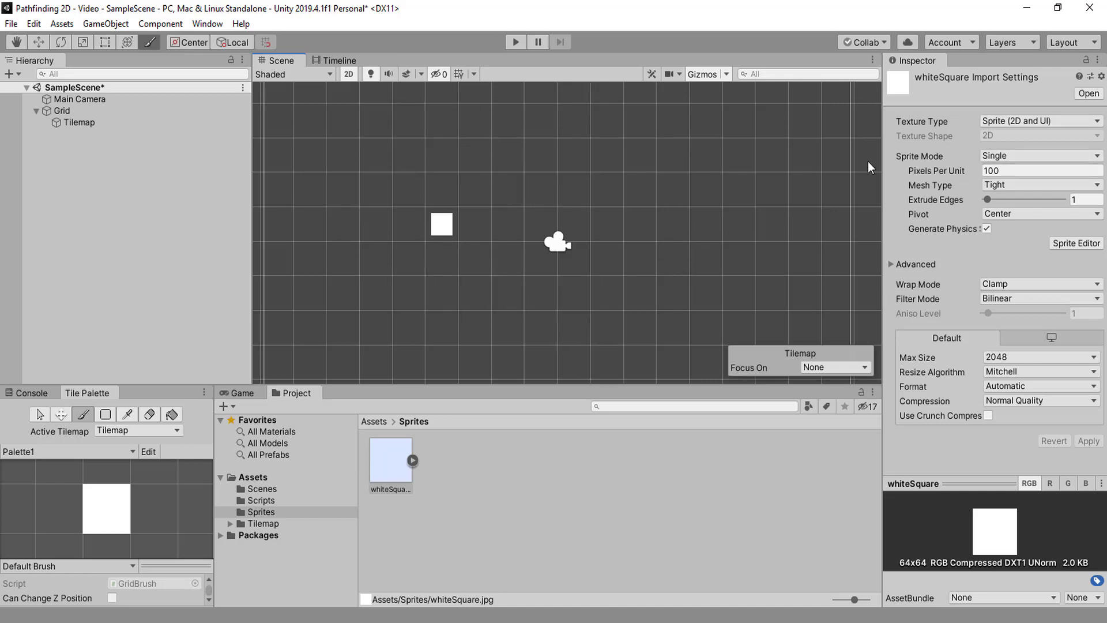
mouse_move(915, 572)
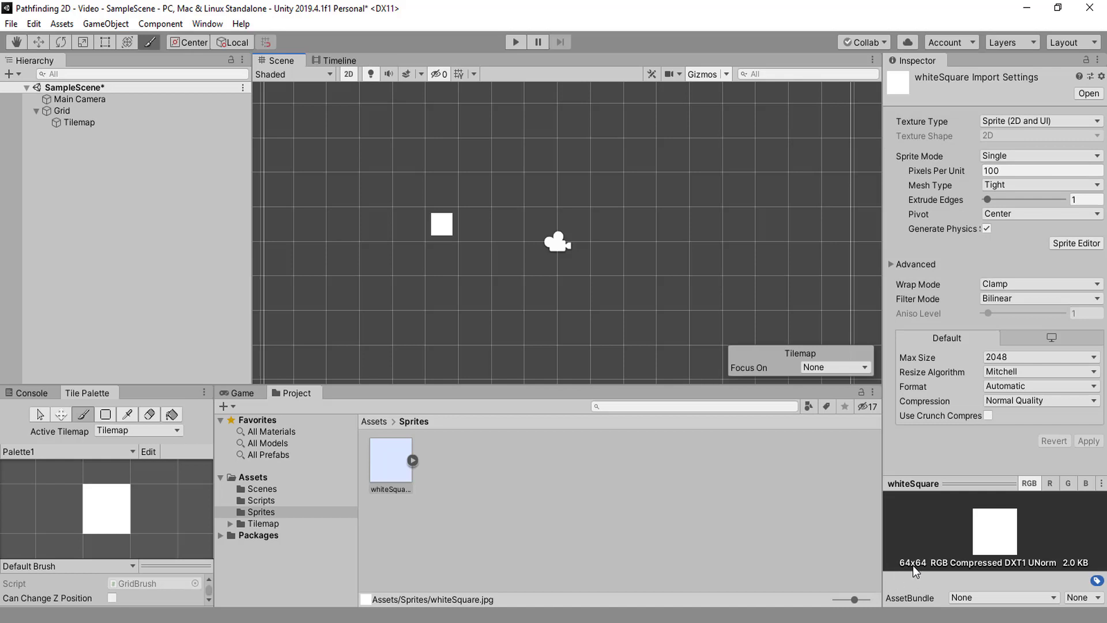
mouse_move(1033, 276)
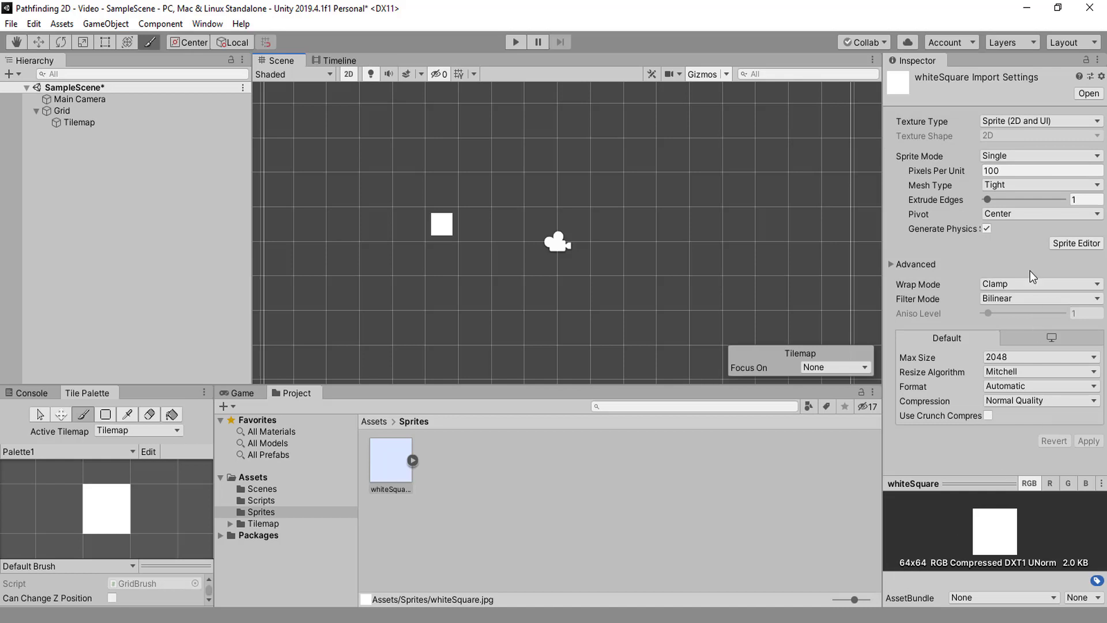
left_click(1040, 170)
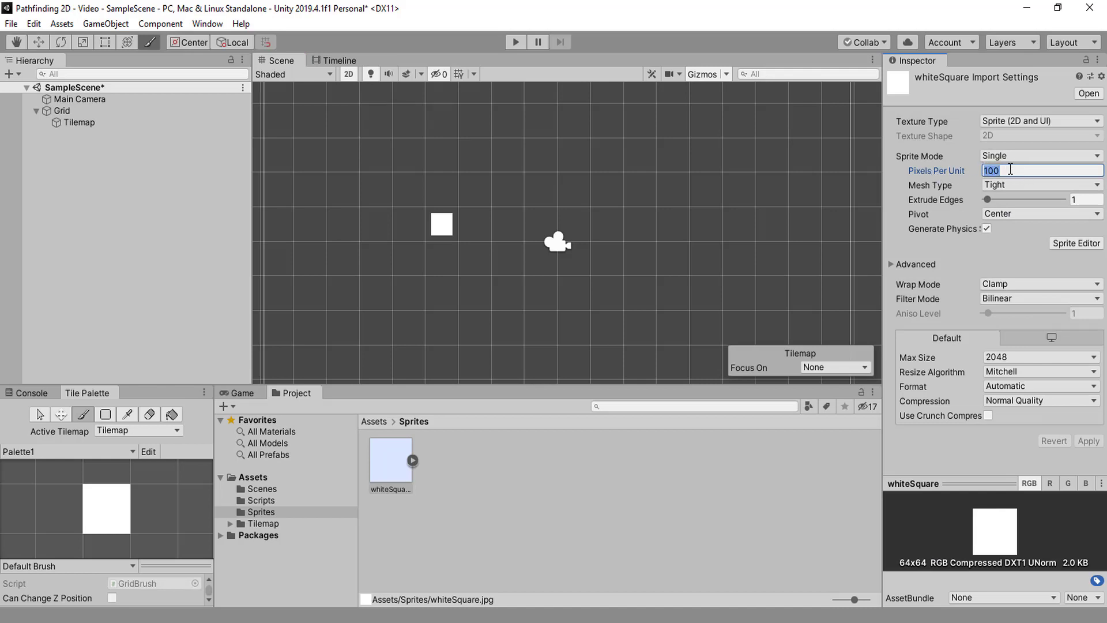
Change the whiteSquare sprite's Pixels Per Unit to 64 so a tile fills one cell
left_click(441, 224)
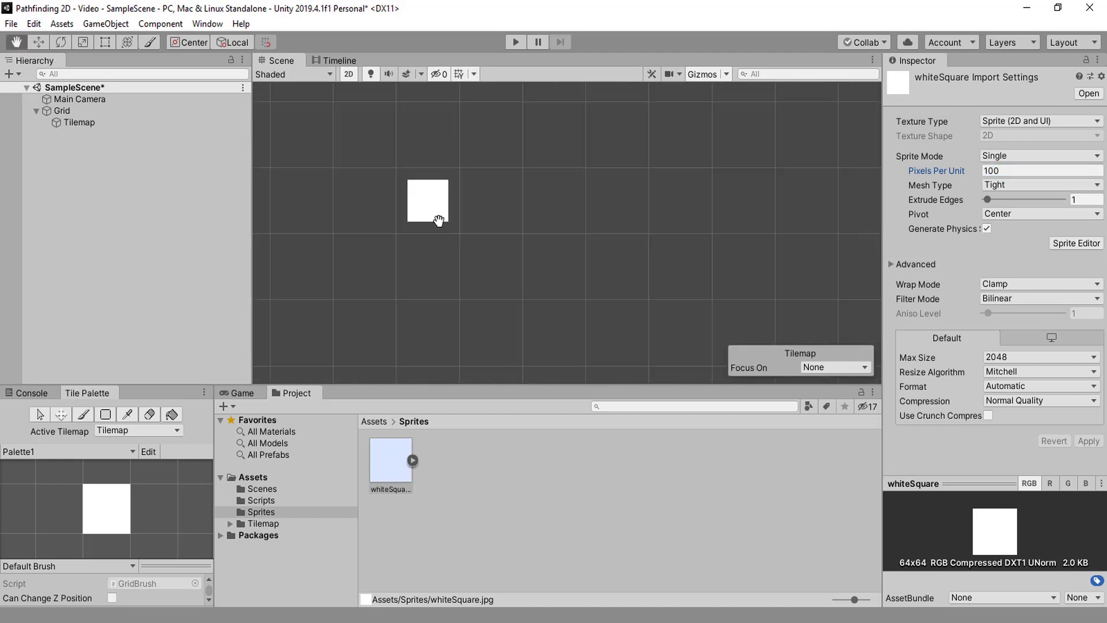
mouse_move(458, 235)
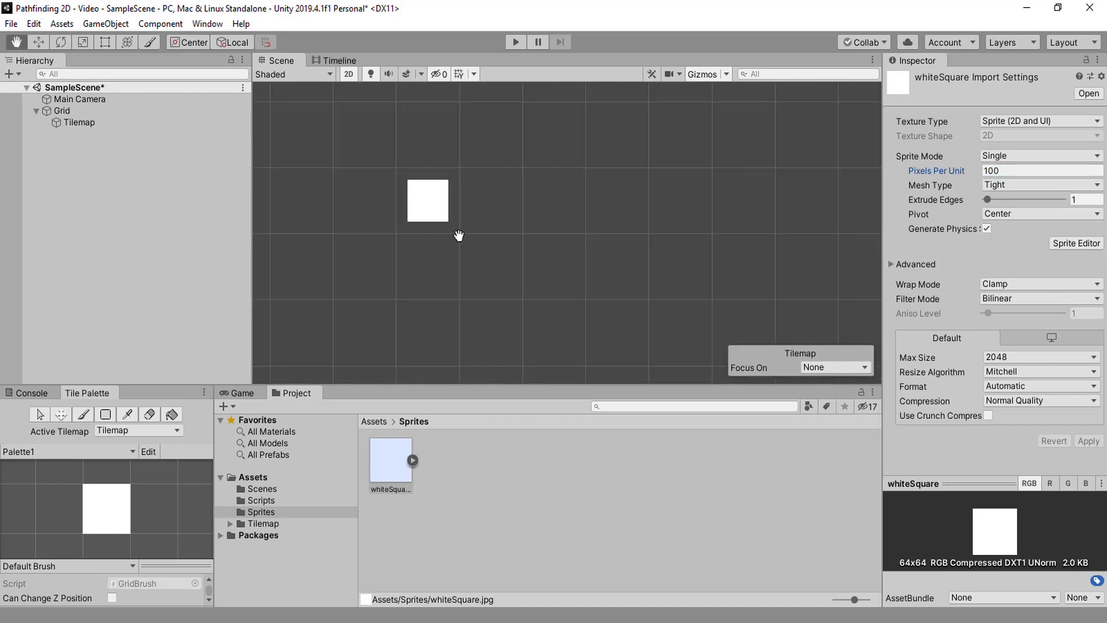
left_click_drag(458, 235, 544, 260)
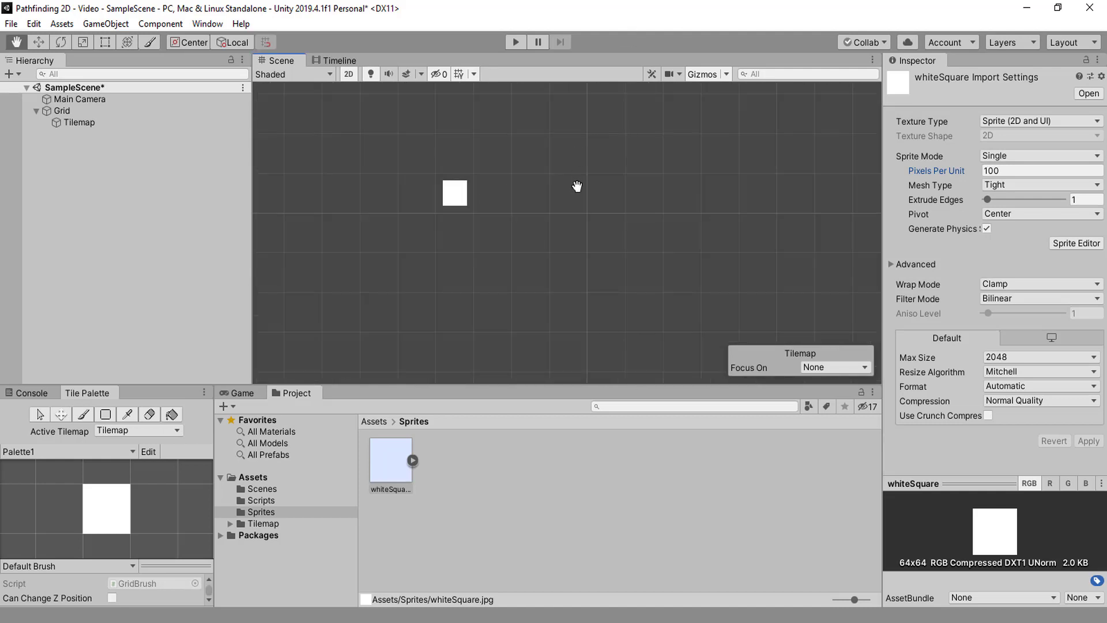
left_click_drag(576, 186, 570, 239)
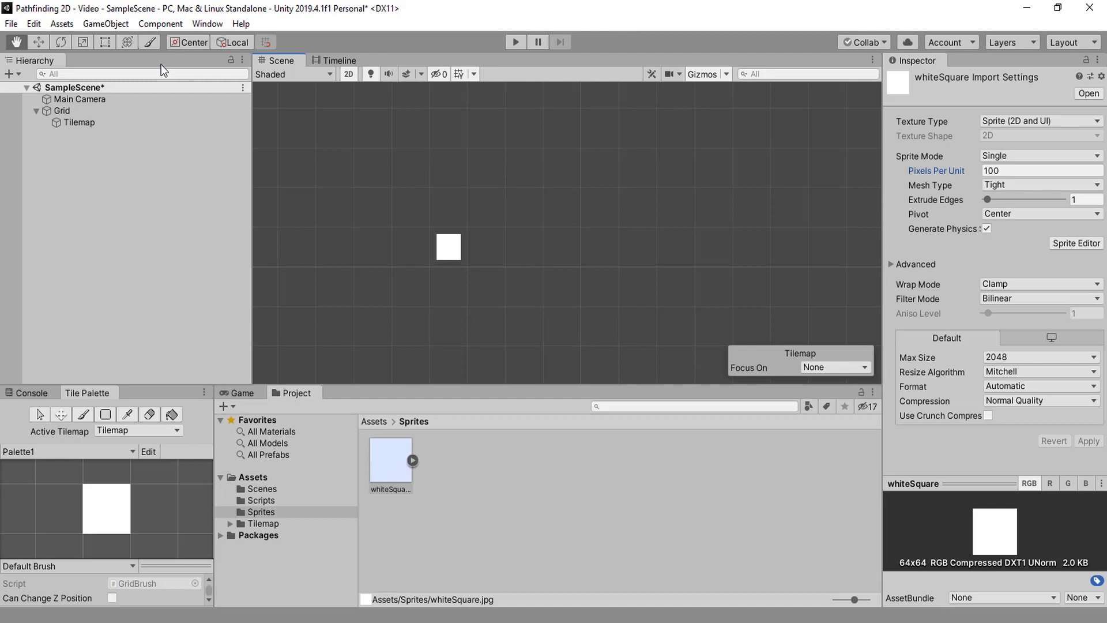
type("64")
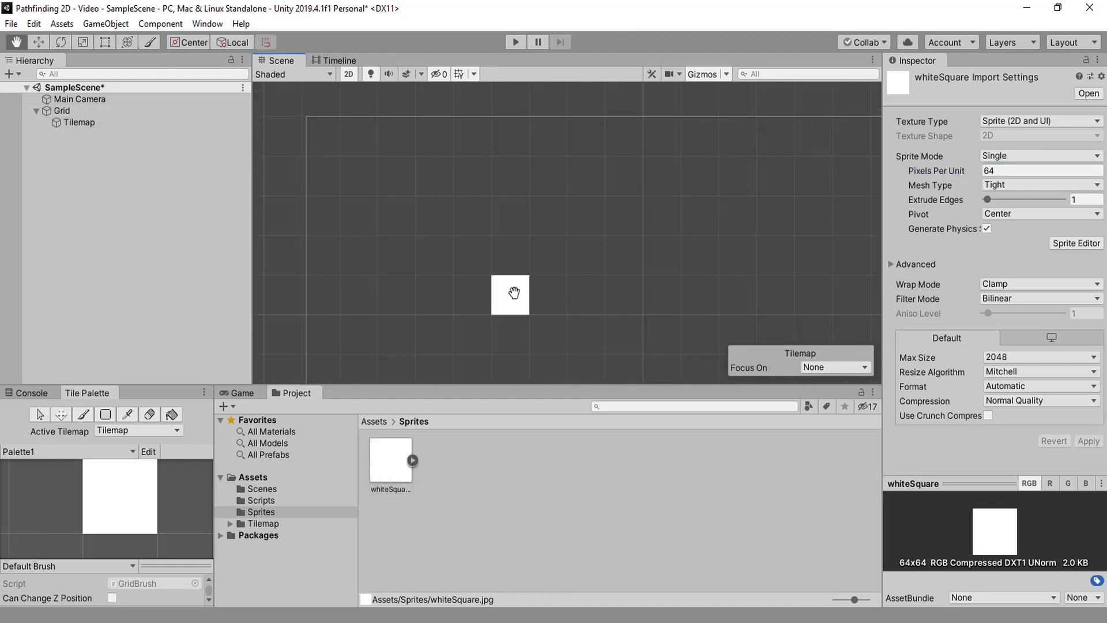
left_click_drag(510, 295, 489, 192)
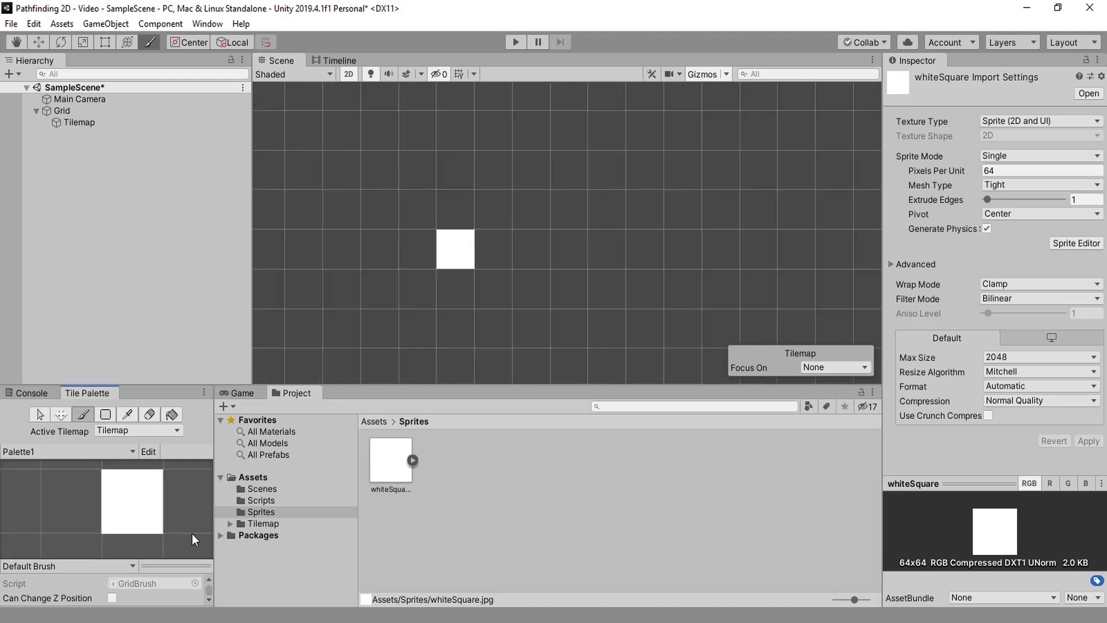
Paint a block of whiteSquare tiles, then retype Pixels Per Unit as 80
left_click(493, 289)
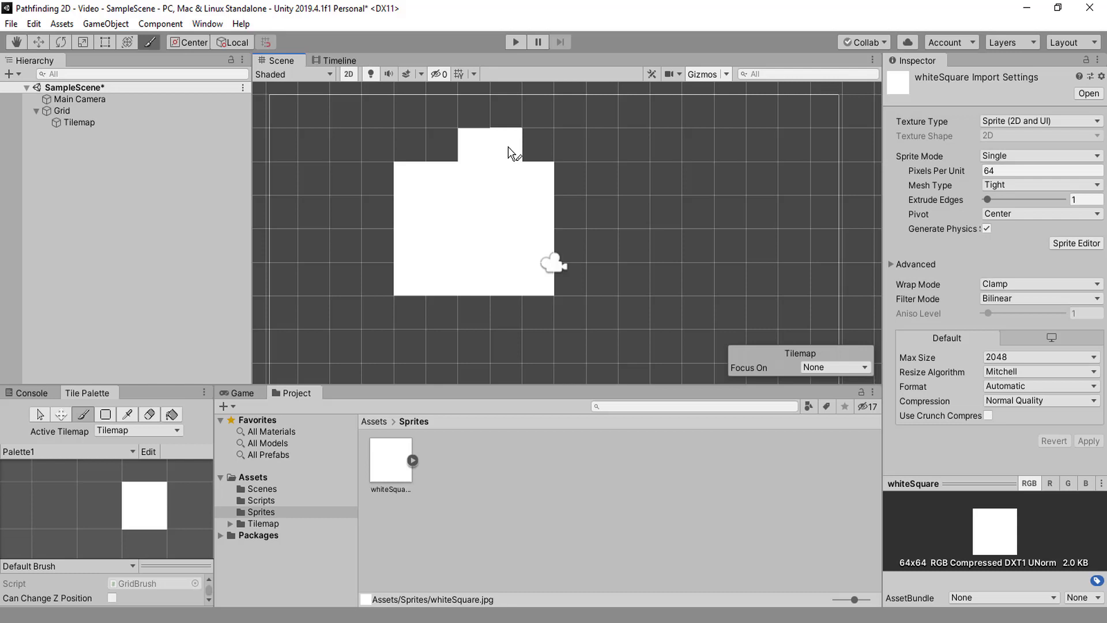
left_click(664, 144)
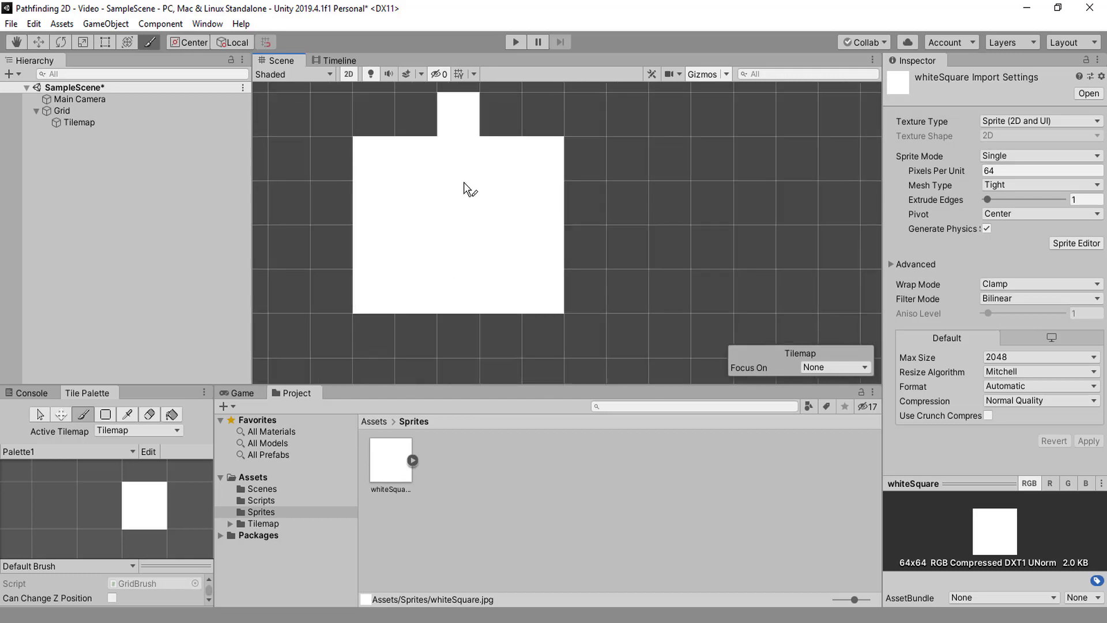
mouse_move(450, 298)
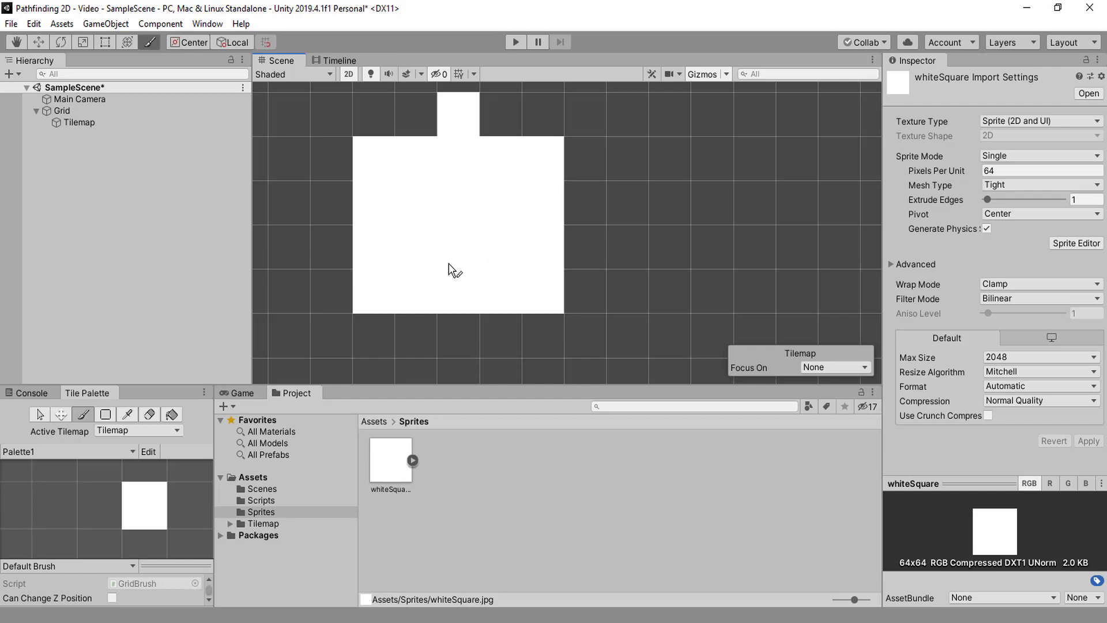
left_click(542, 336)
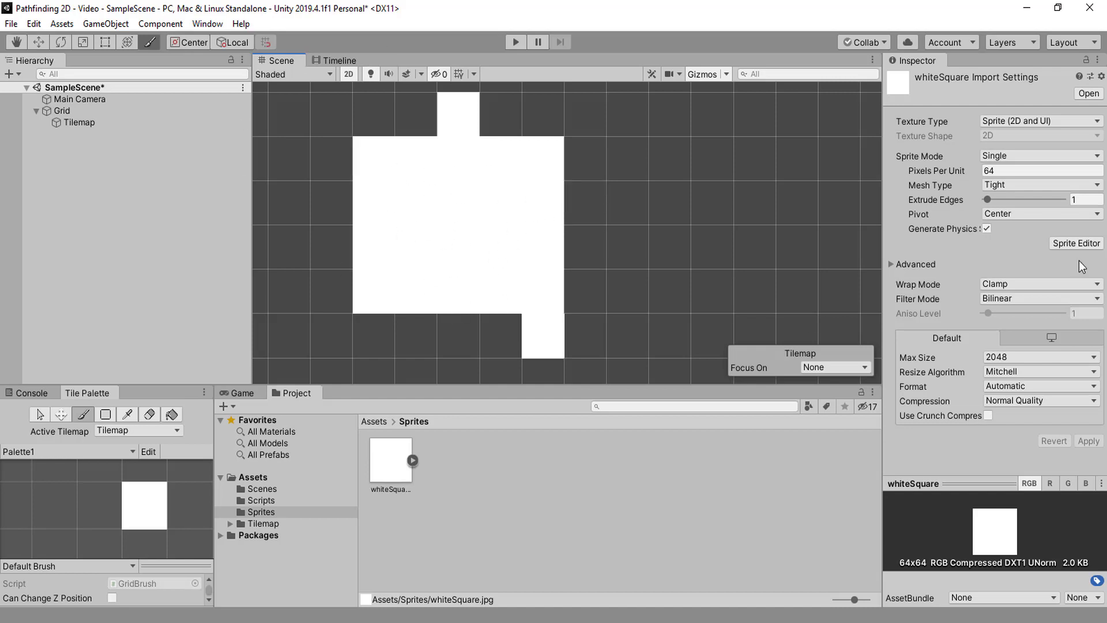
type("80")
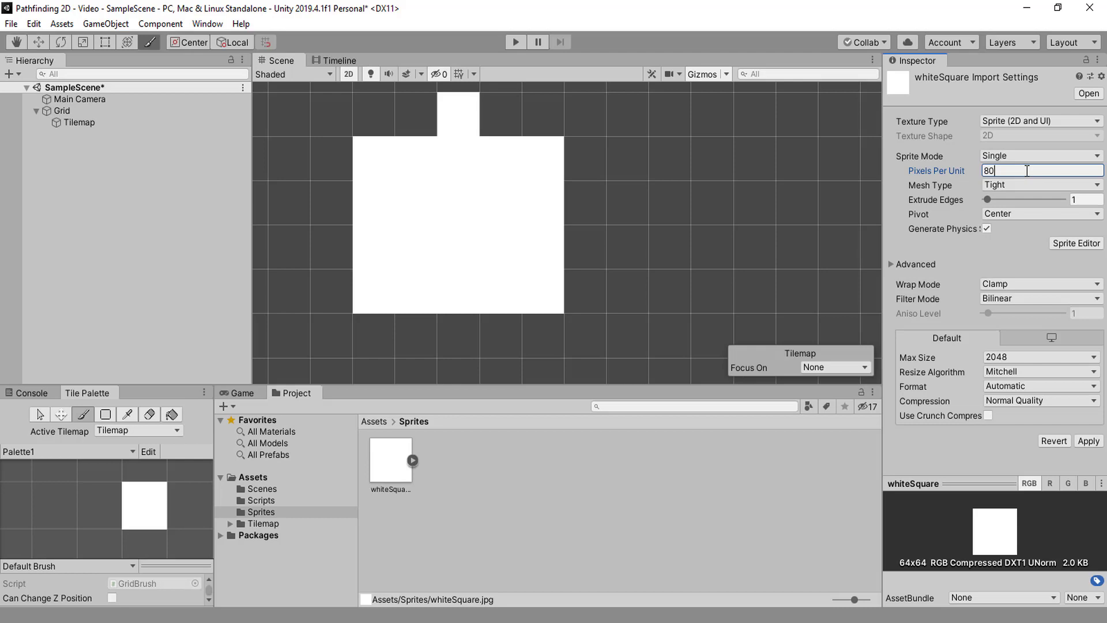
Apply the 80 pixels-per-unit setting and save the scene
left_click(1088, 440)
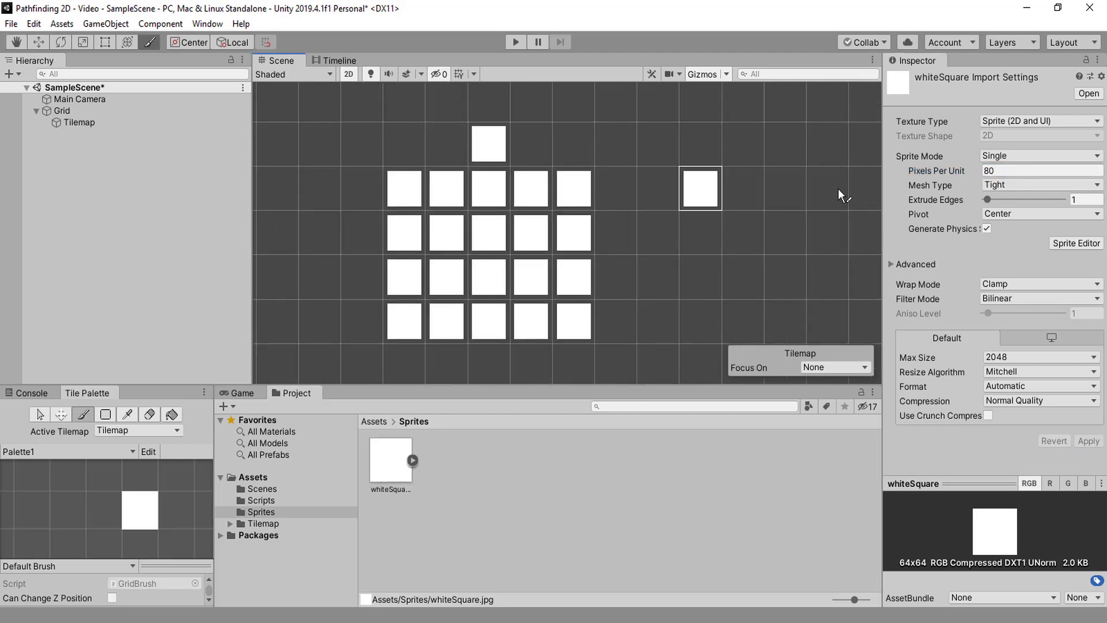
left_click(1038, 170)
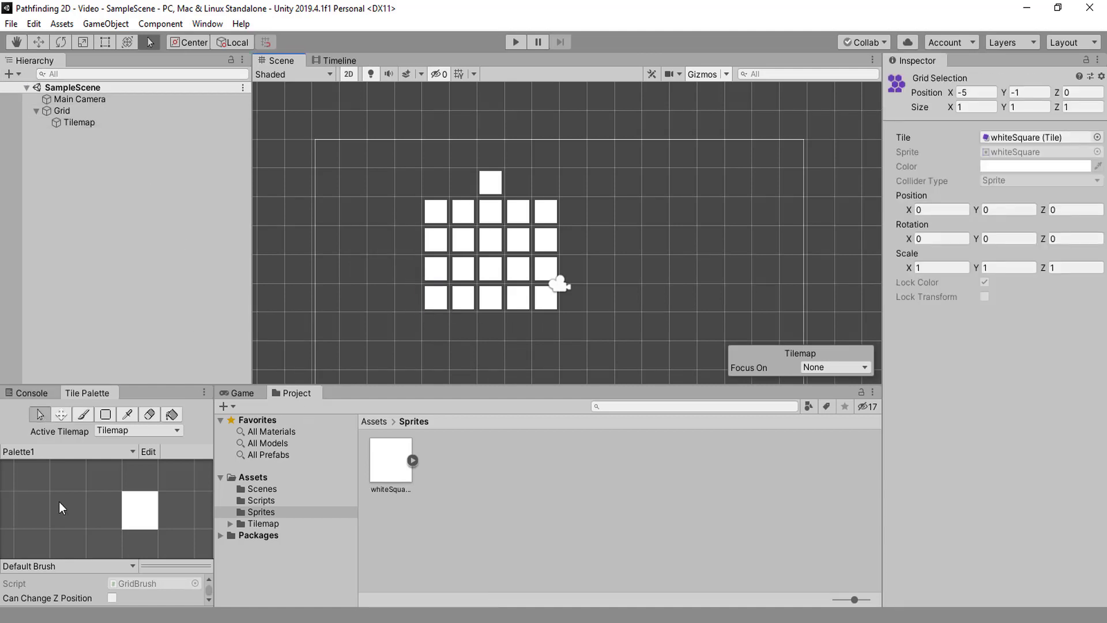
Erase the earlier tiles and mark cell 0,0 to start a 20-tile column
left_click(390, 459)
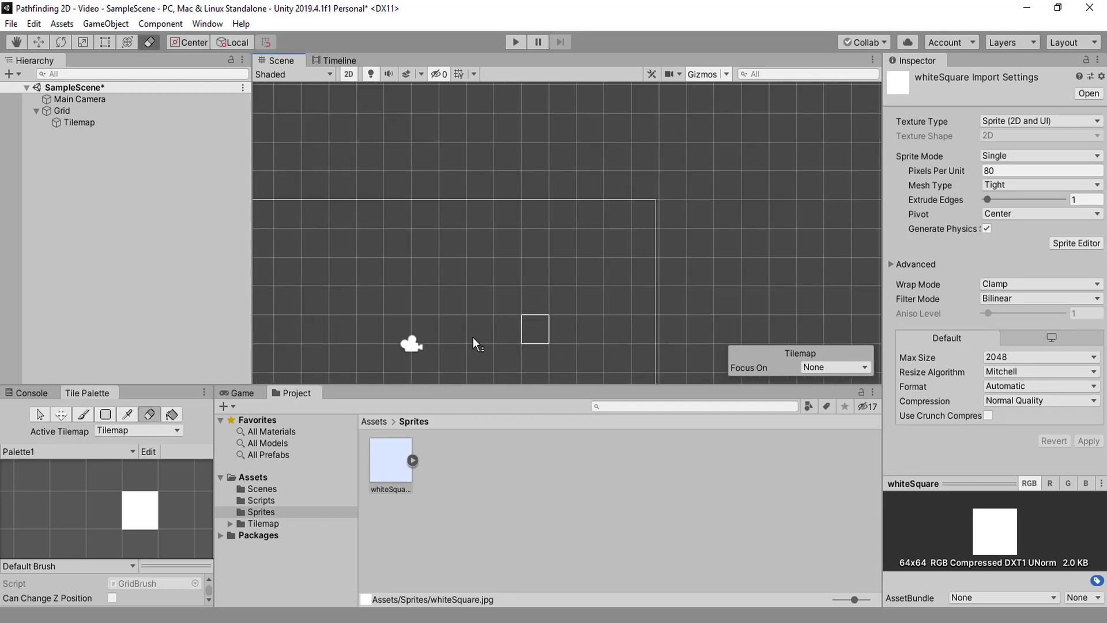
left_click(82, 414)
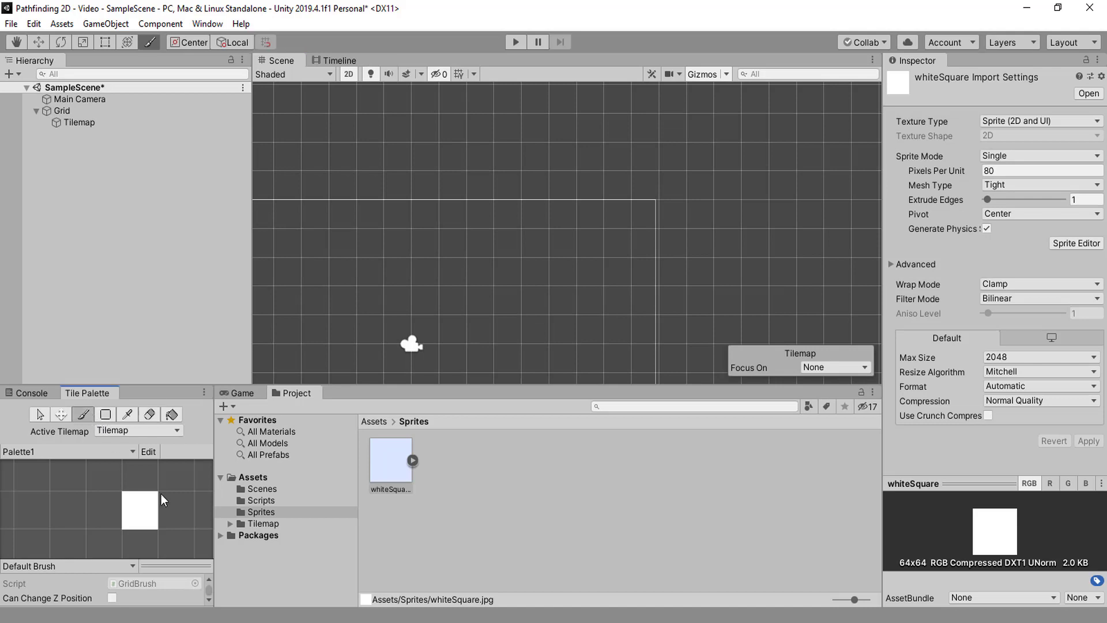
left_click(149, 42)
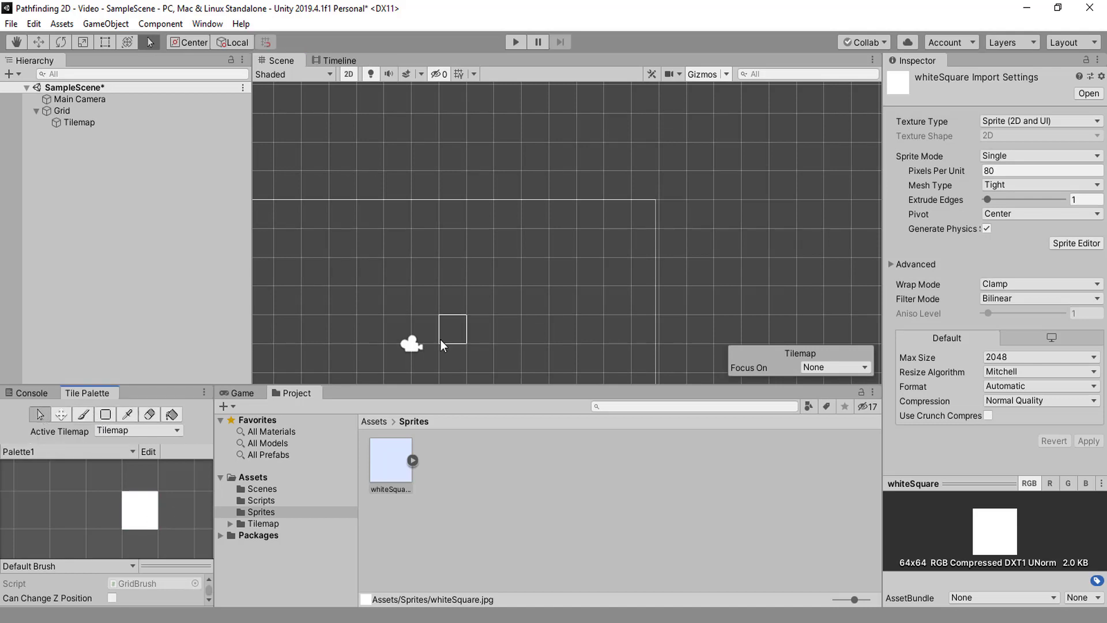
left_click(453, 327)
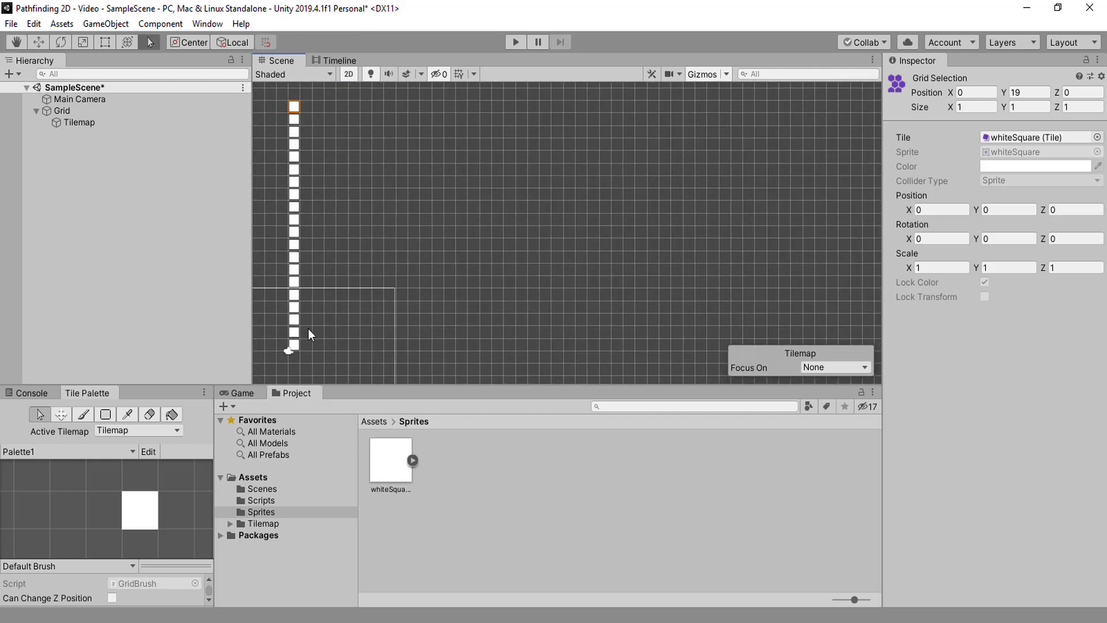
Paint white tiles with the Brush to fill the 20x20 square, then check the Game view
left_click(390, 459)
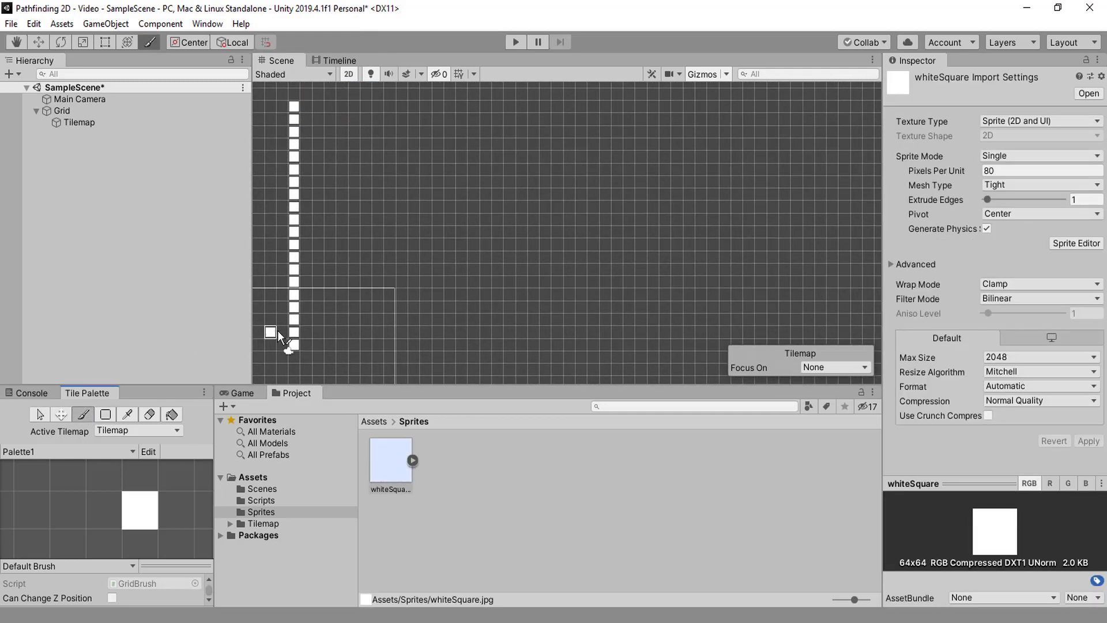
left_click_drag(270, 346, 509, 332)
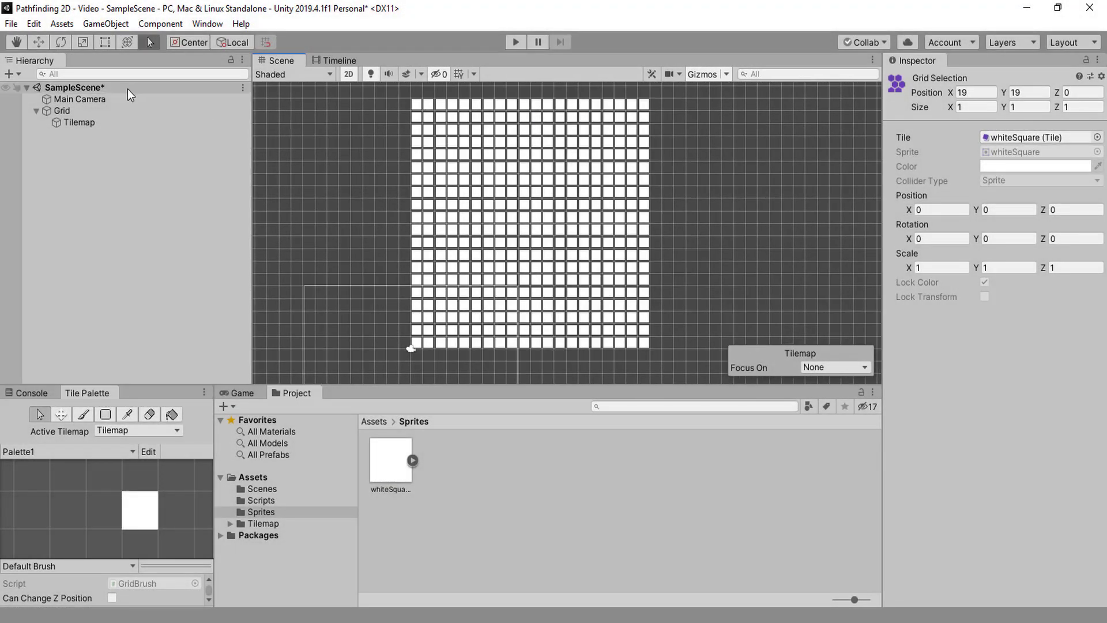
left_click(244, 393)
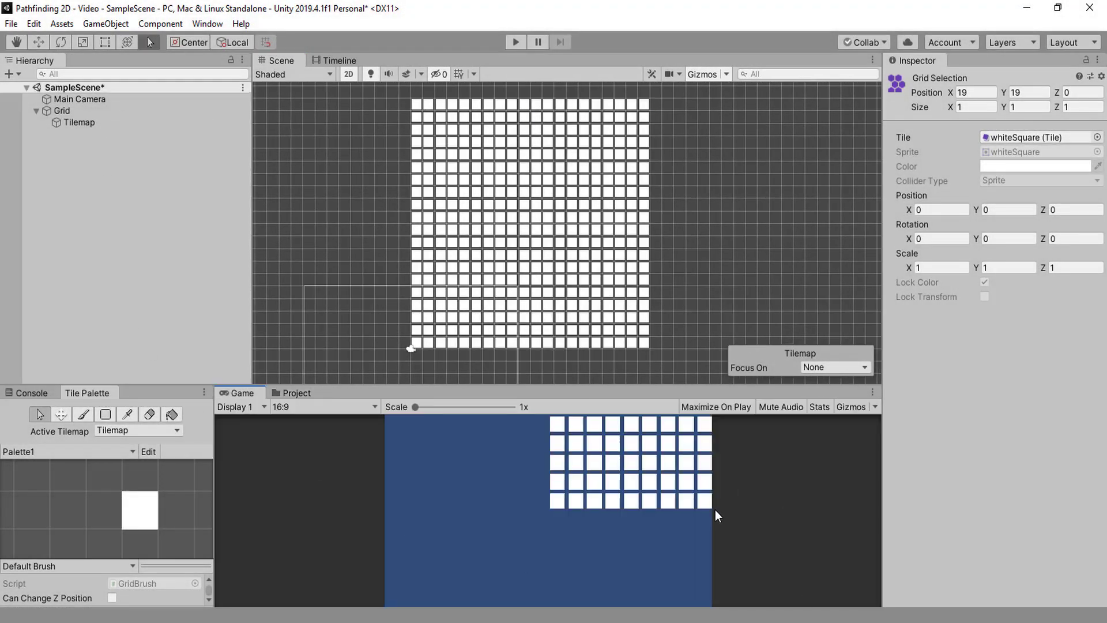
Move Main Camera to position X 9.74, Y 12.2 over the tile square
left_click(79, 98)
type("9.74")
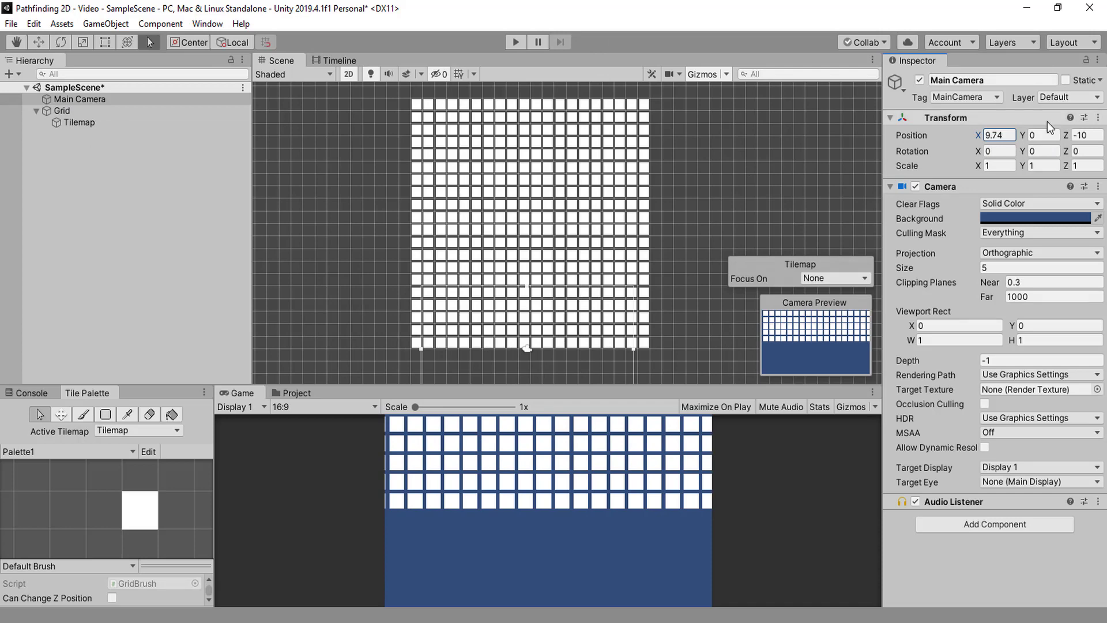
type("12.2")
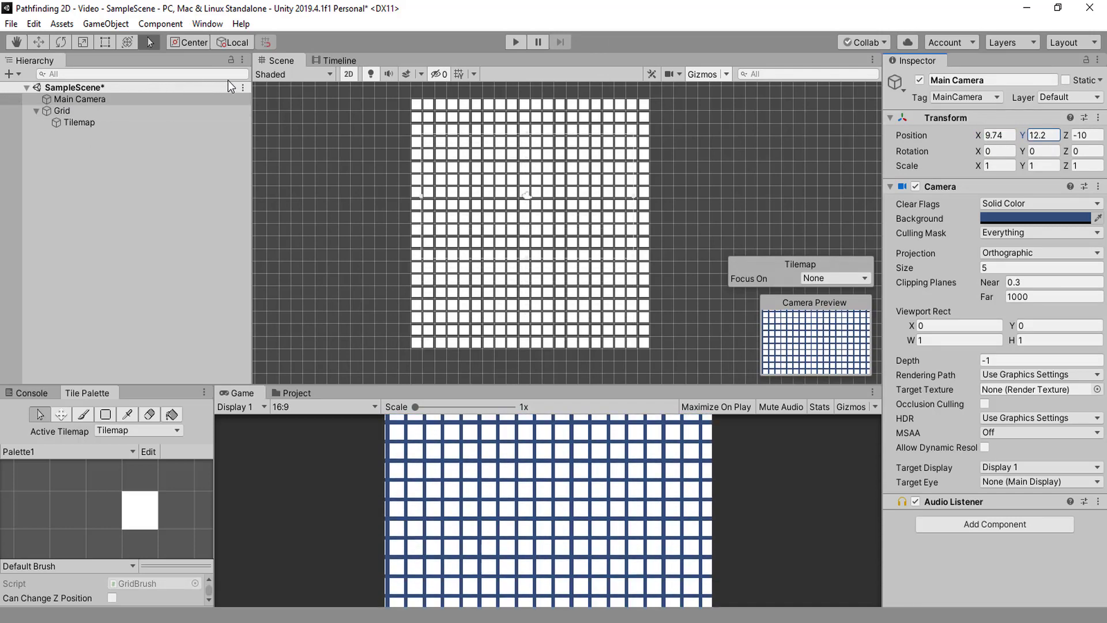